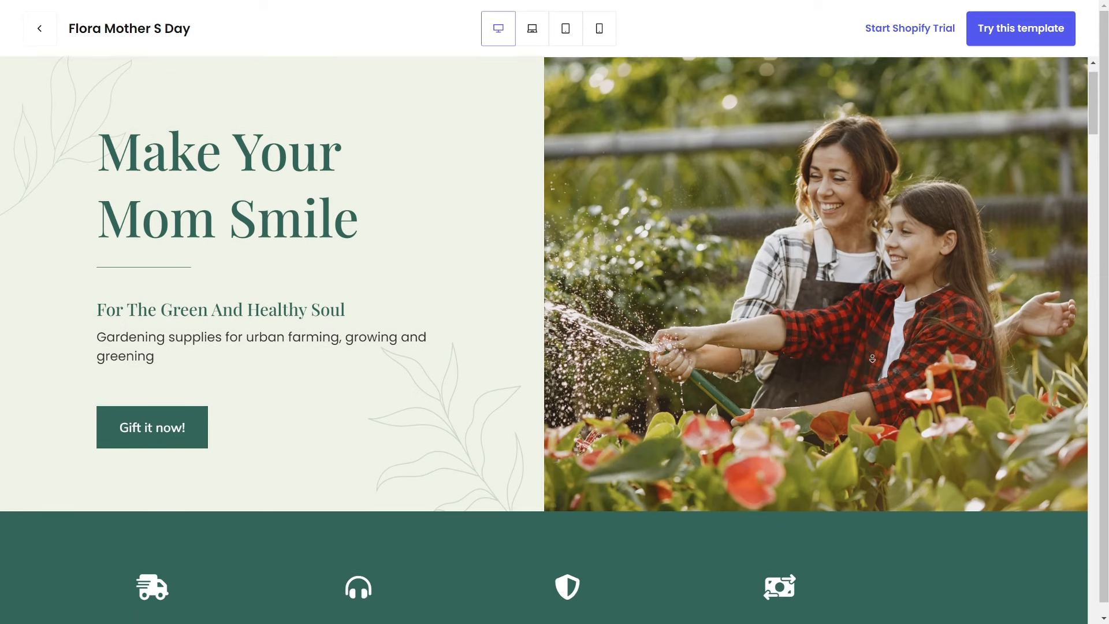
Create a new blank page of type Regular from the PageFly Pages list.
scroll("down", 3)
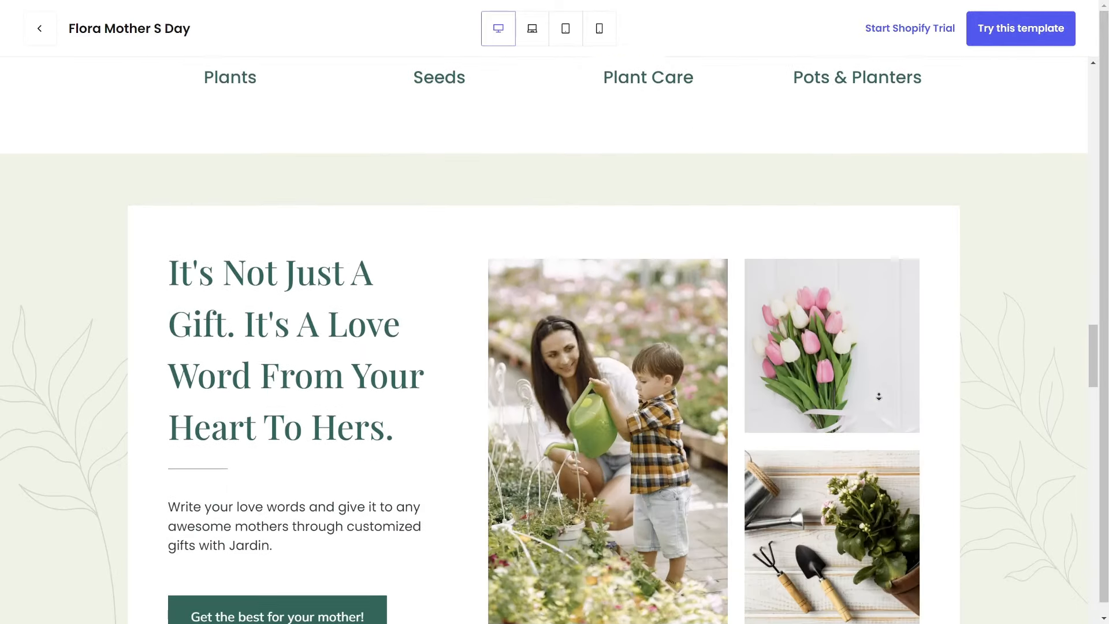
scroll("down", 3)
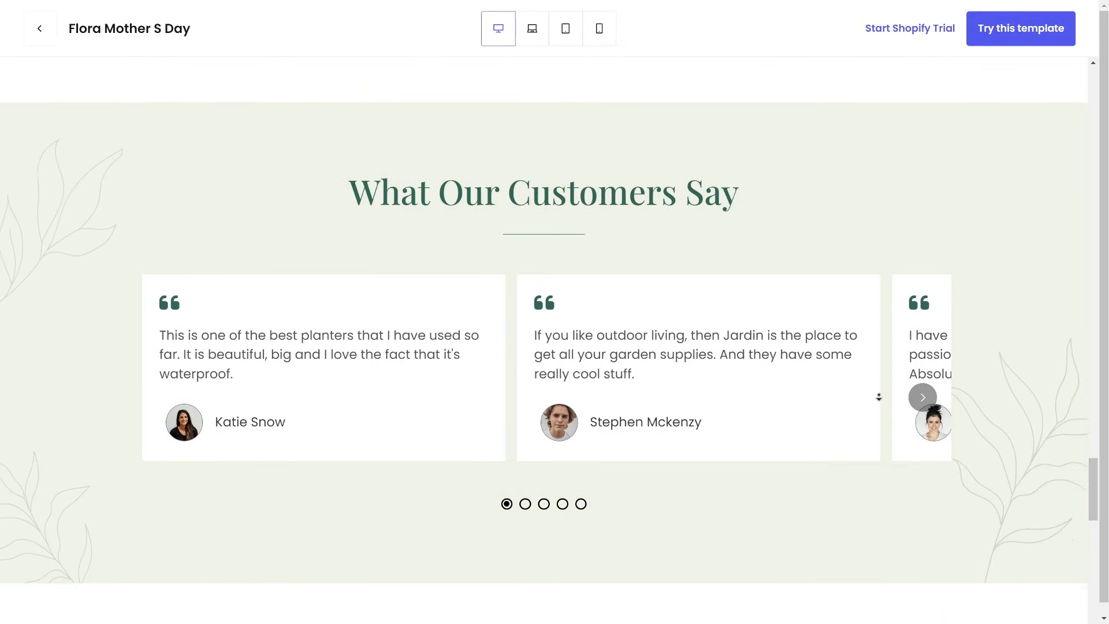
scroll("down", 3)
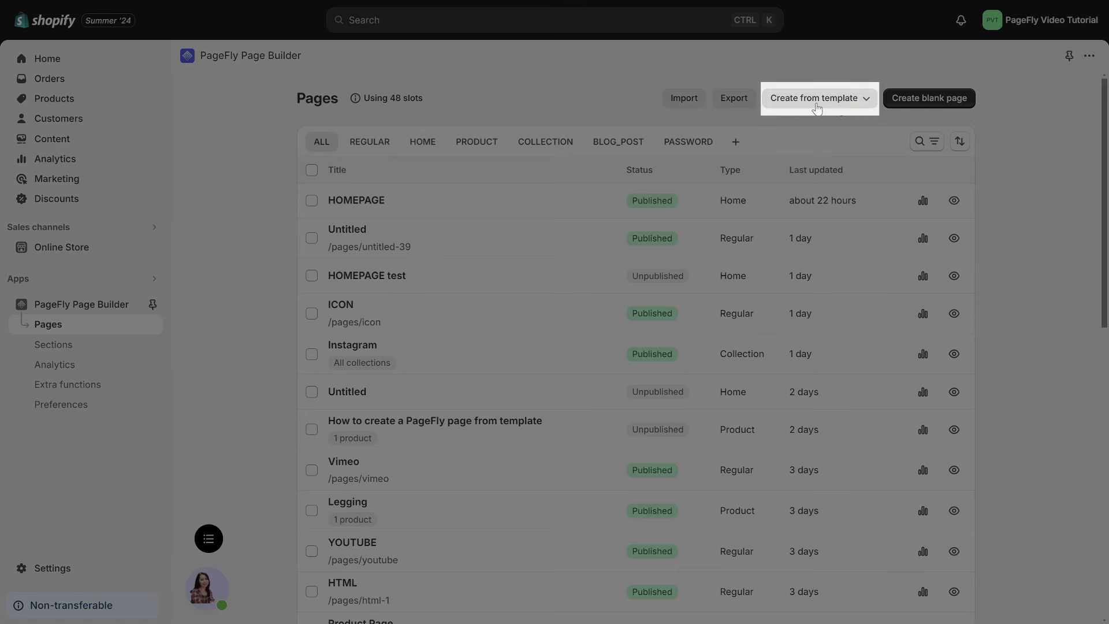
left_click(819, 98)
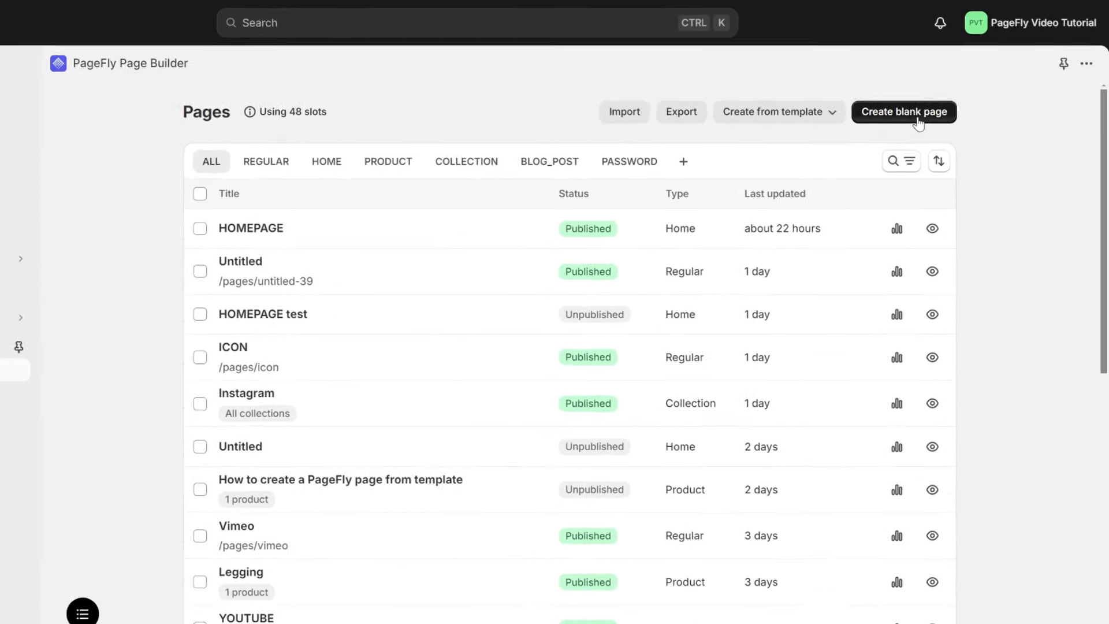
left_click(903, 112)
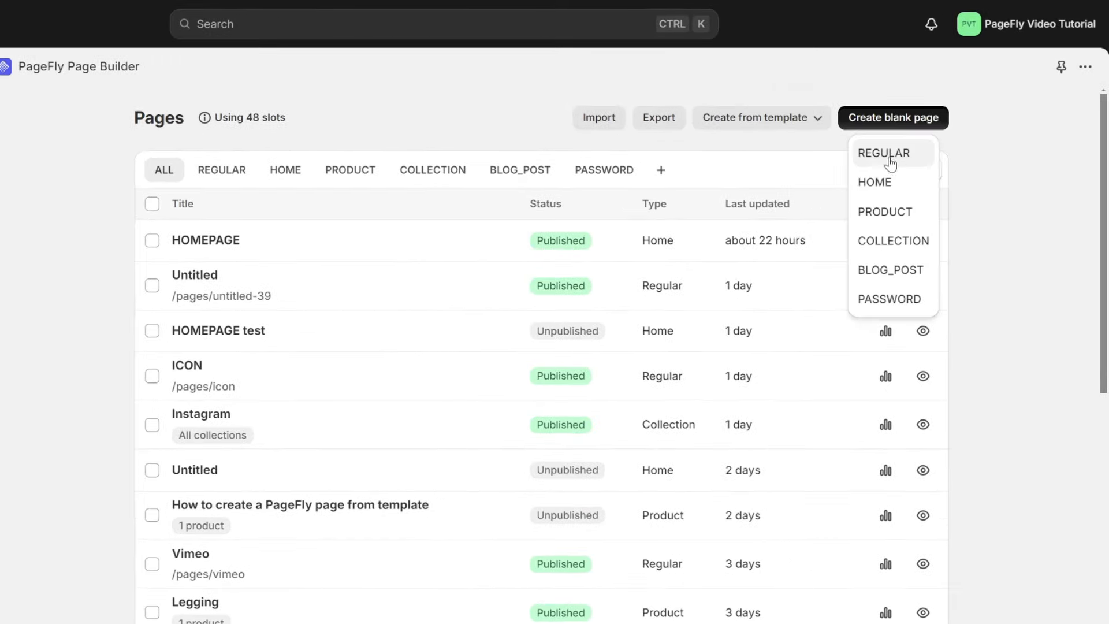
left_click(885, 153)
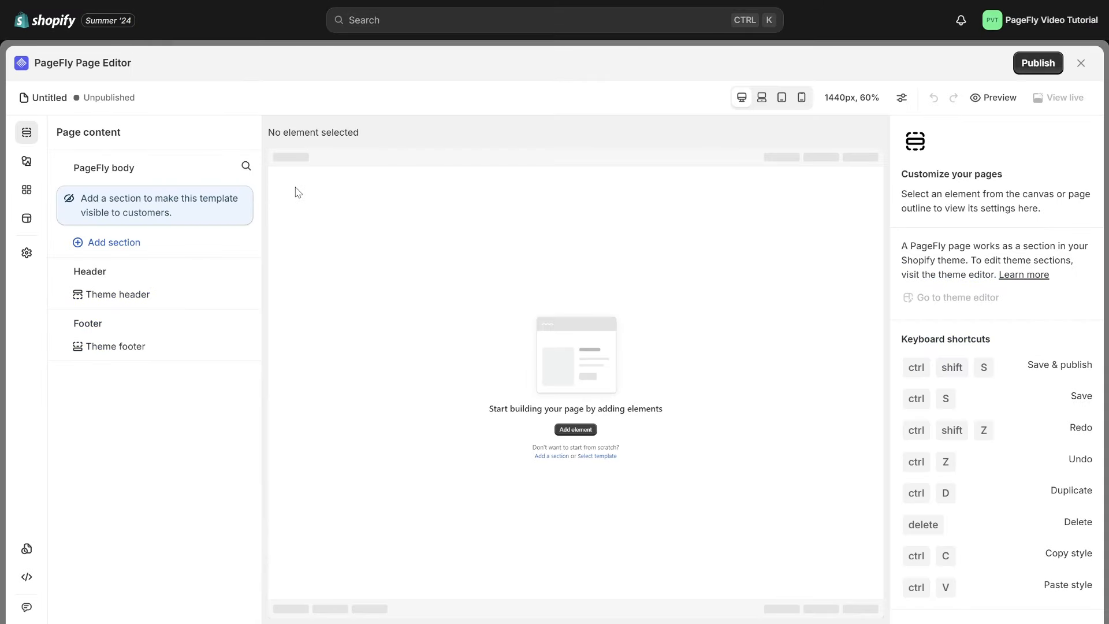
Add a section with a father-and-child background photo and 200px top and bottom padding.
left_click(26, 161)
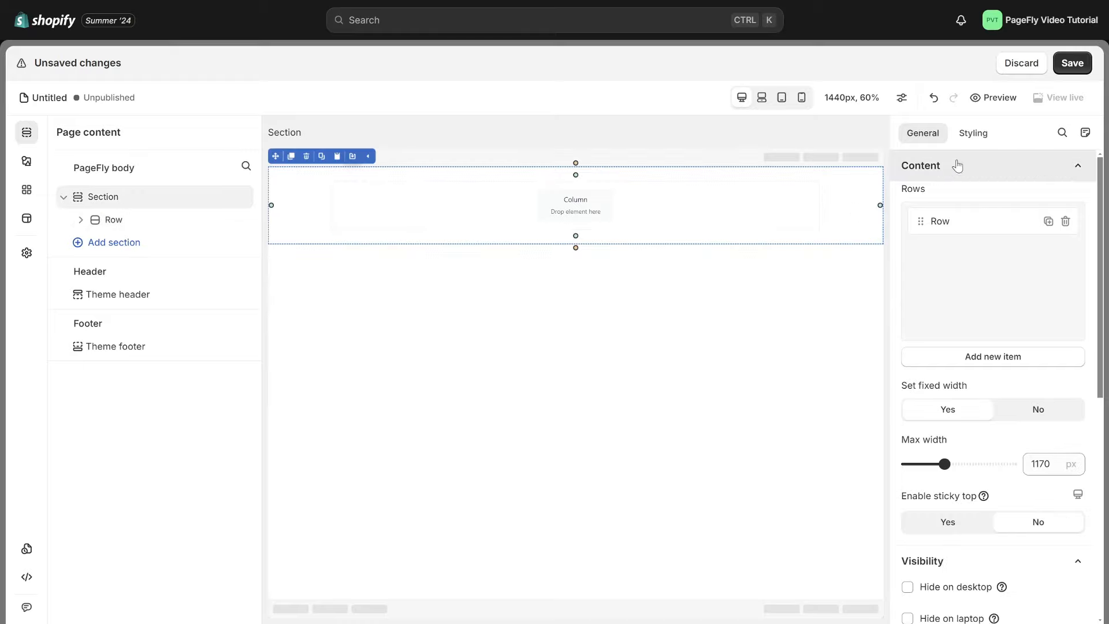
left_click(972, 133)
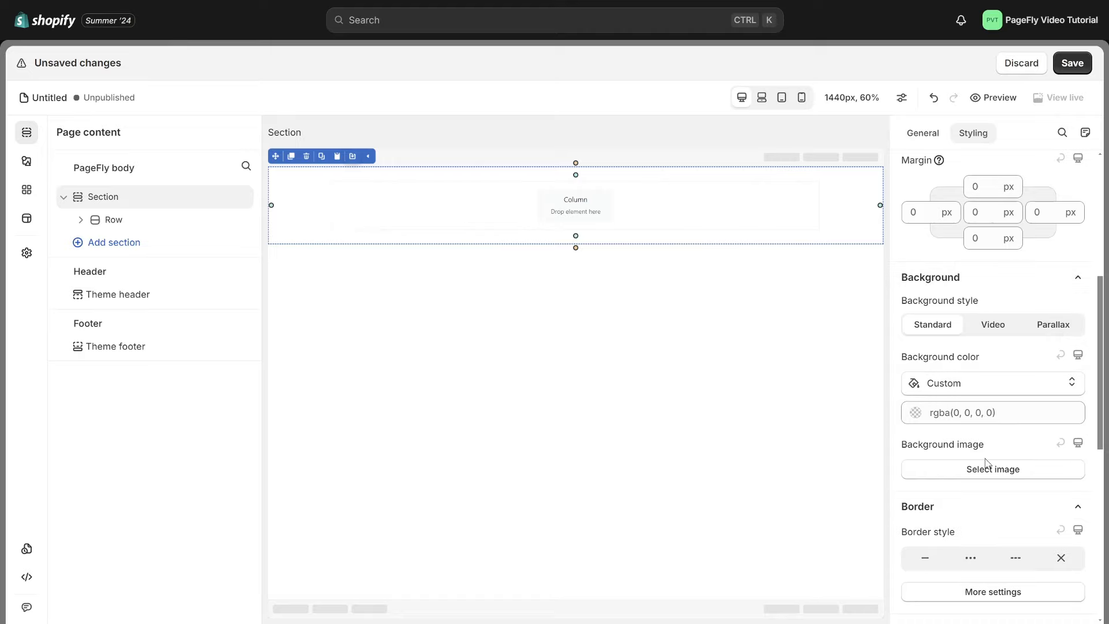
left_click(992, 469)
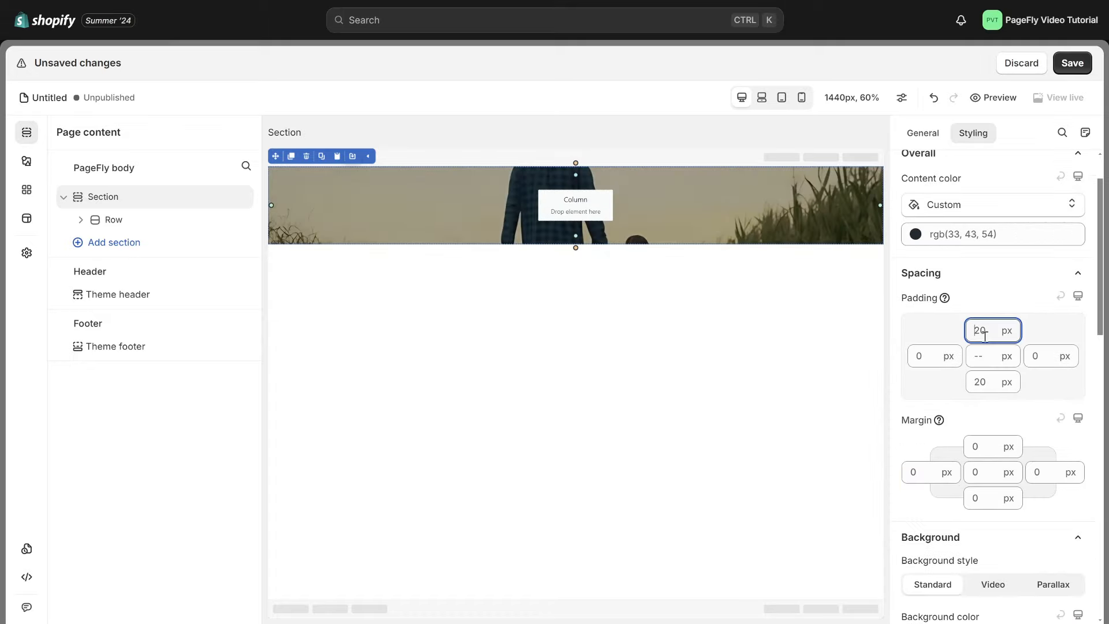
type("200")
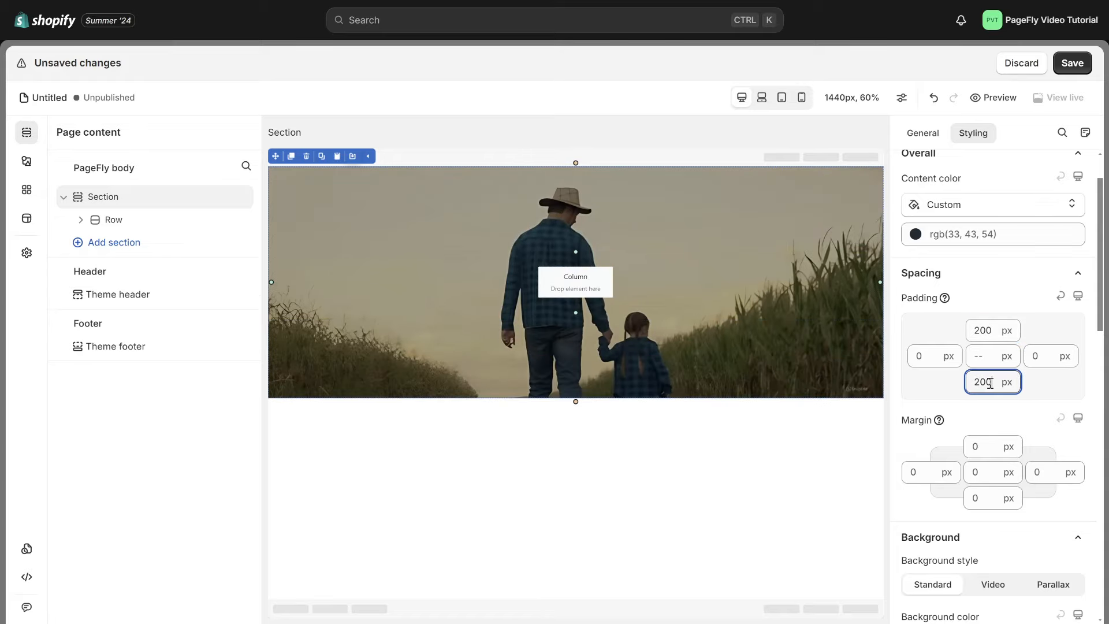
Add heading 'Celebrate Dad's Day In Syle', tagline and Shop Now button; enlarge heading font and line height.
left_click(26, 160)
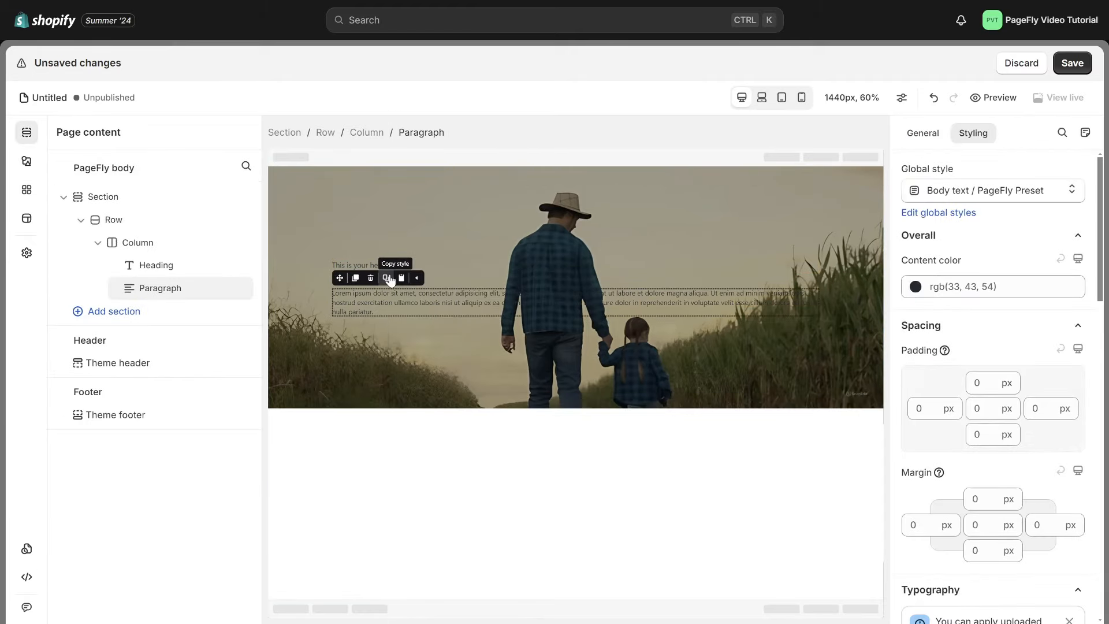
left_click(26, 161)
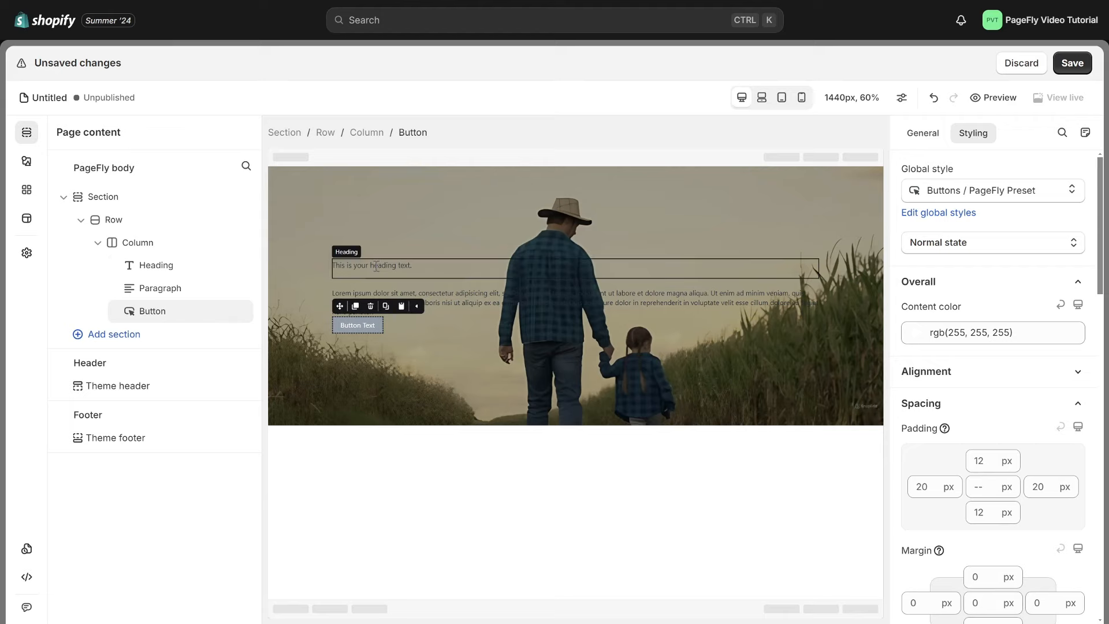
left_click(368, 265)
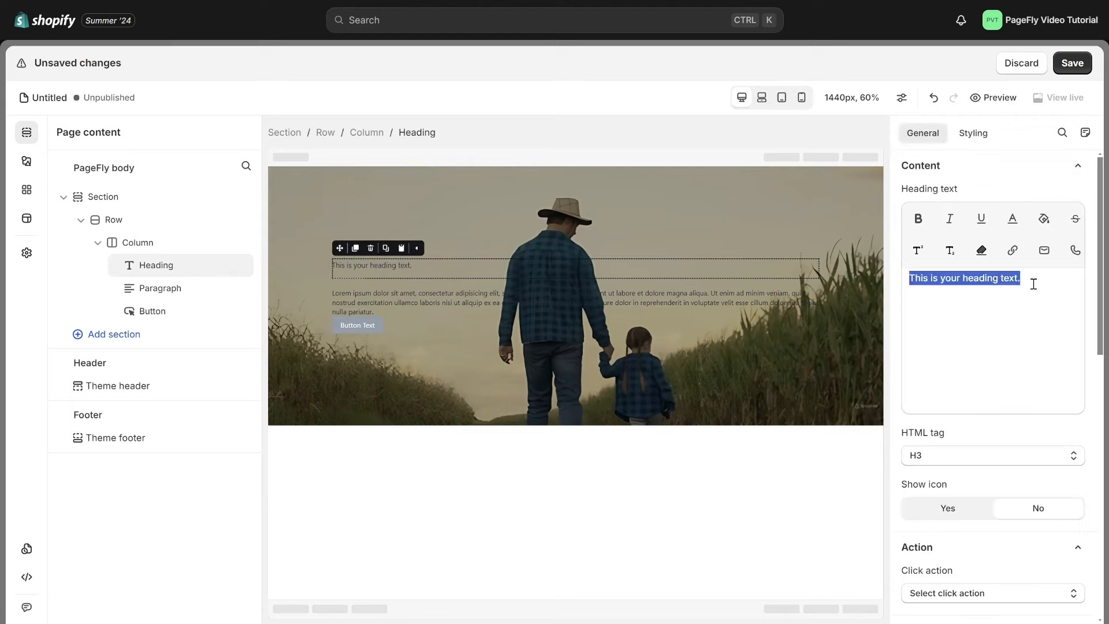
left_click(973, 133)
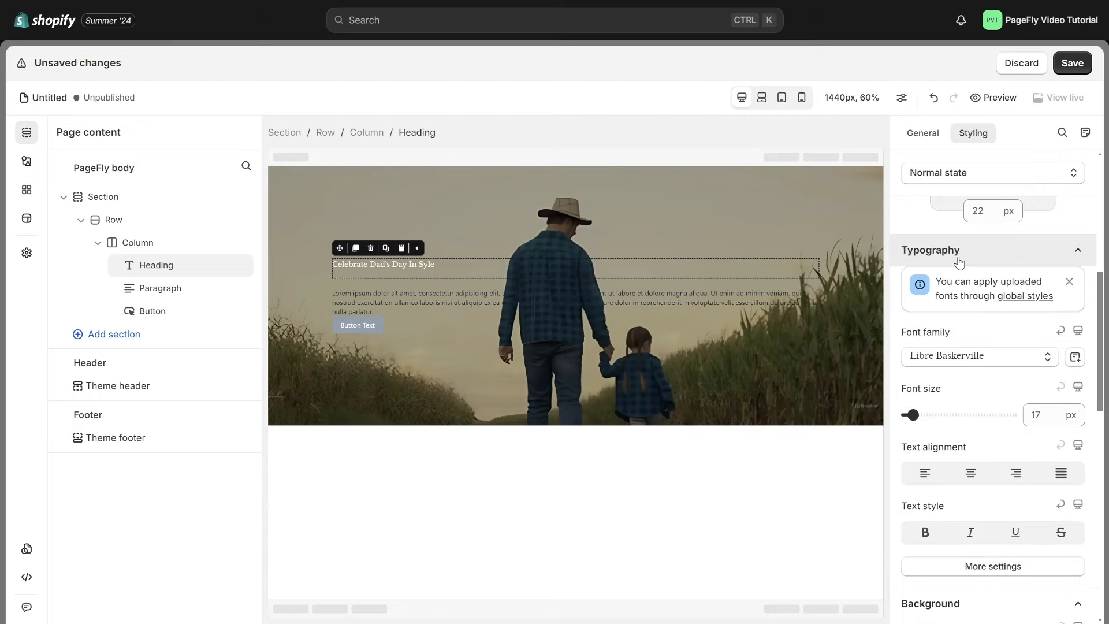
left_click_drag(911, 415, 936, 416)
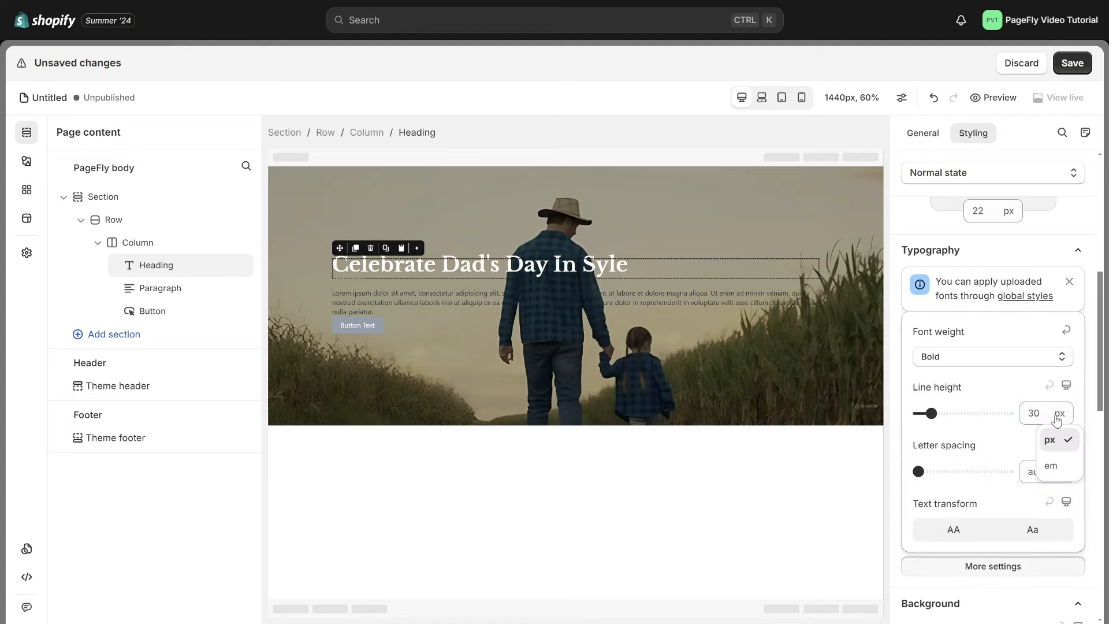
left_click(1051, 466)
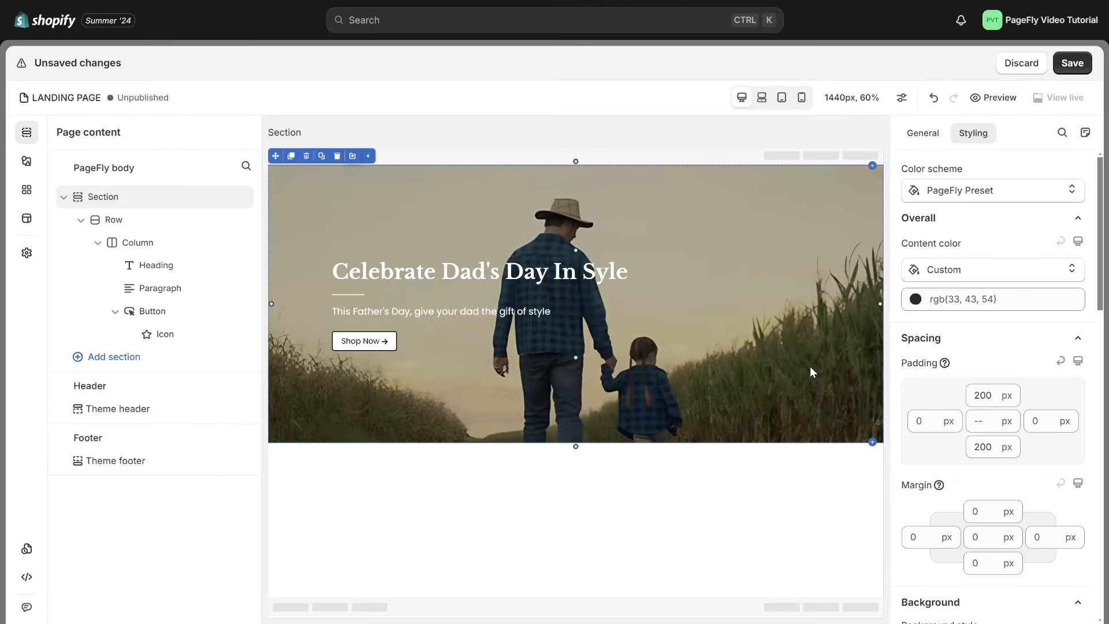
mouse_move(551, 210)
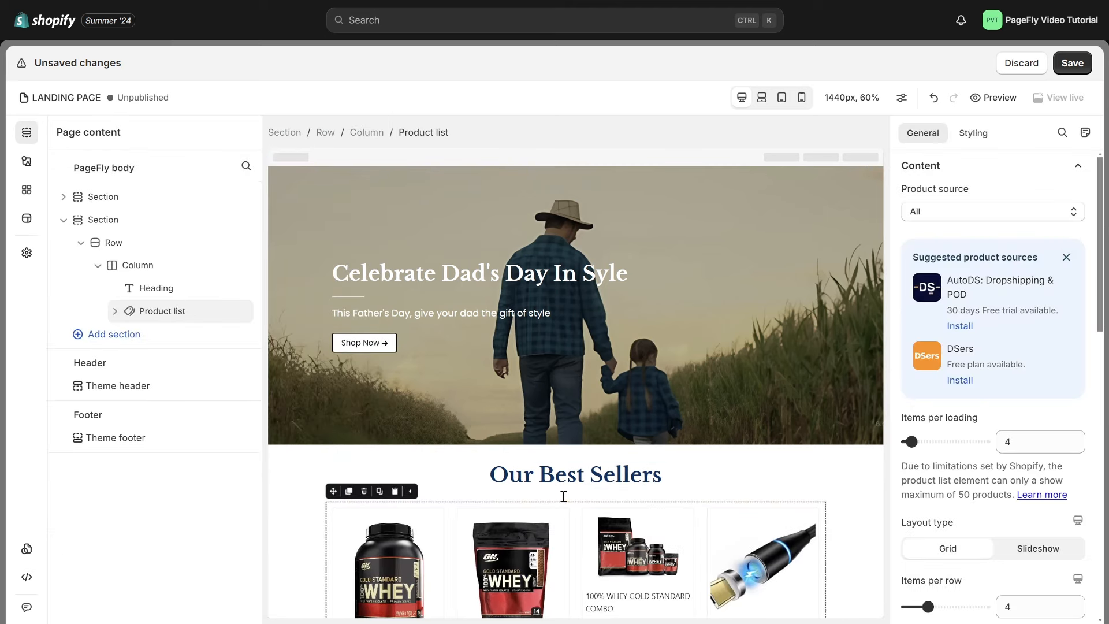
Fill the 'Our Best Sellers' product list from the Pants custom collection.
scroll("down", 3)
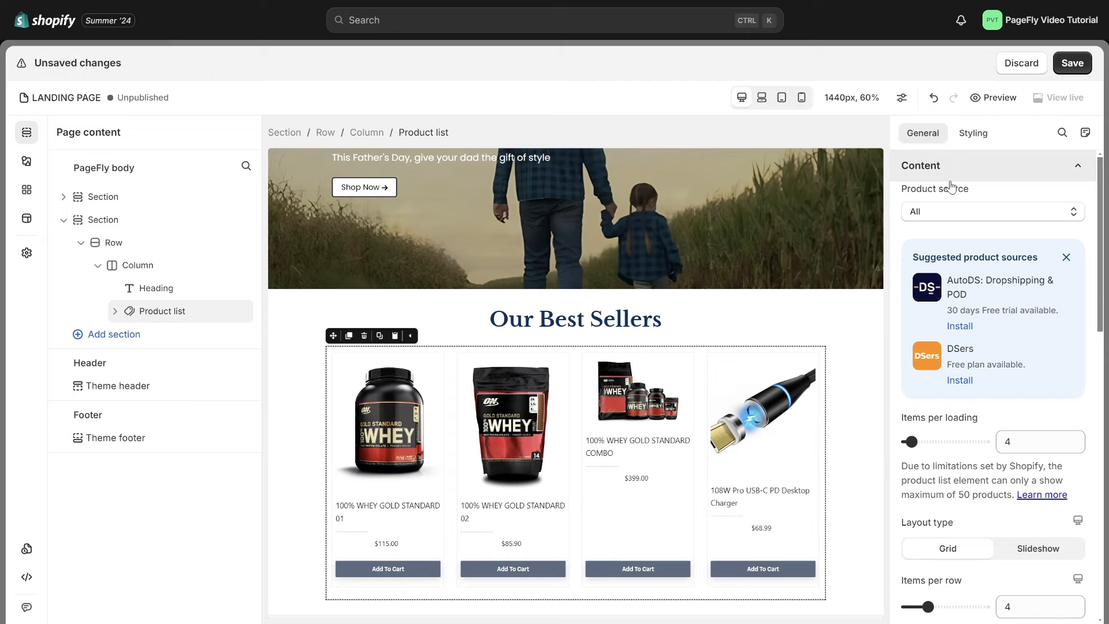
left_click(990, 211)
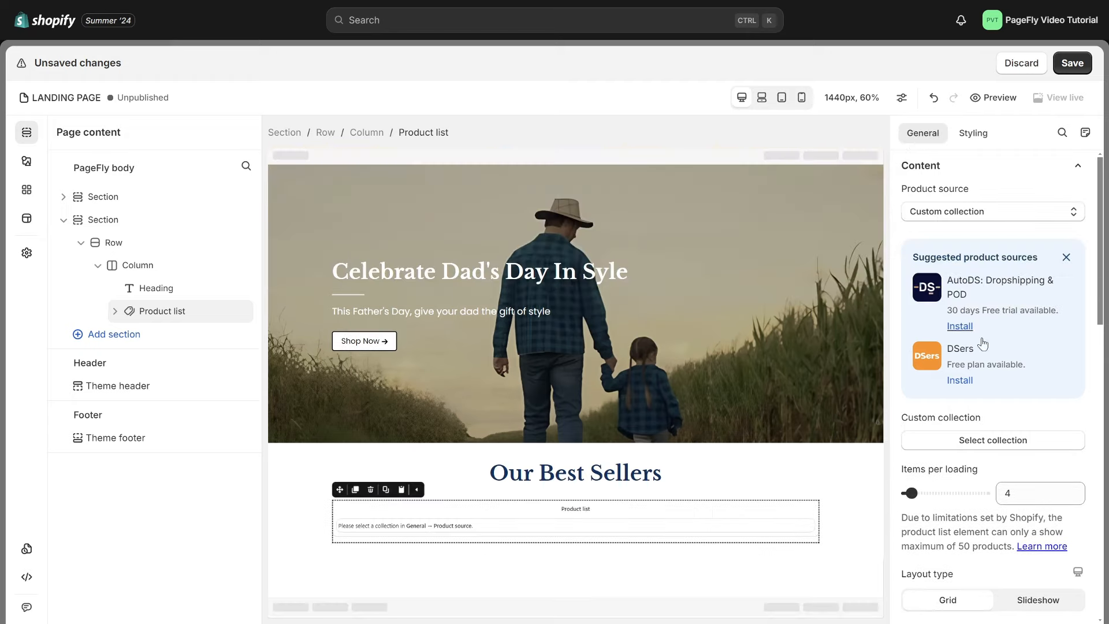
left_click(992, 440)
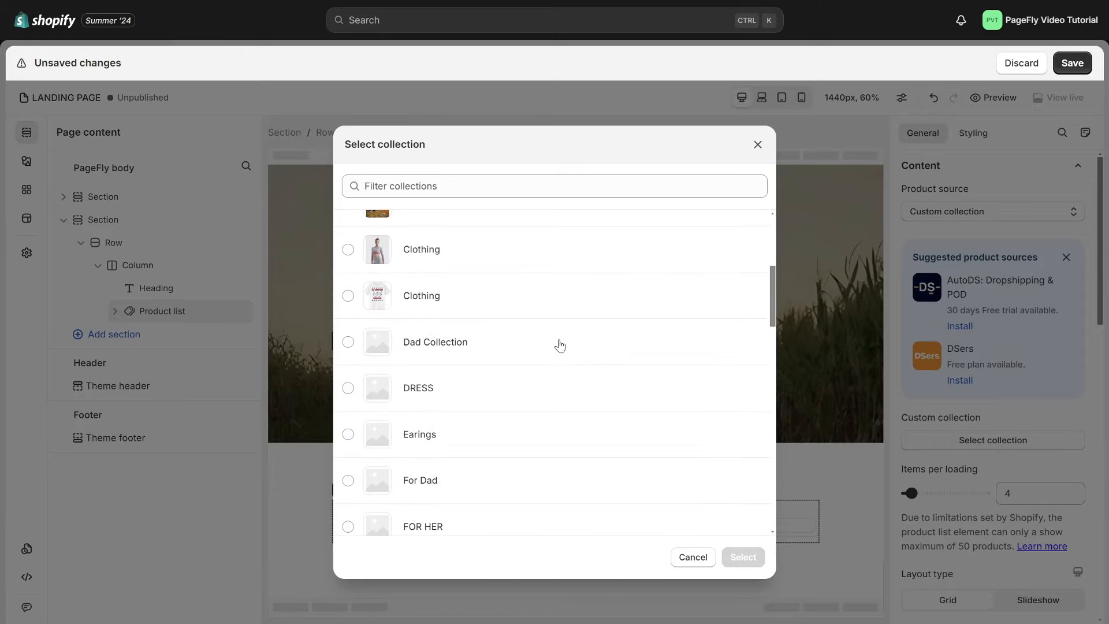
left_click(347, 401)
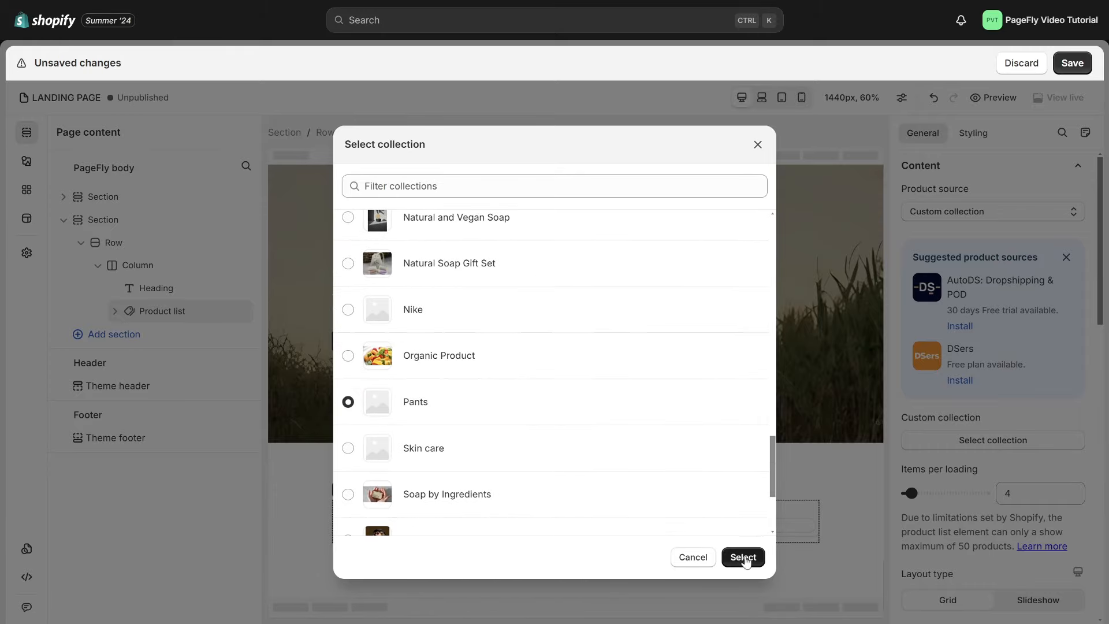
left_click(742, 557)
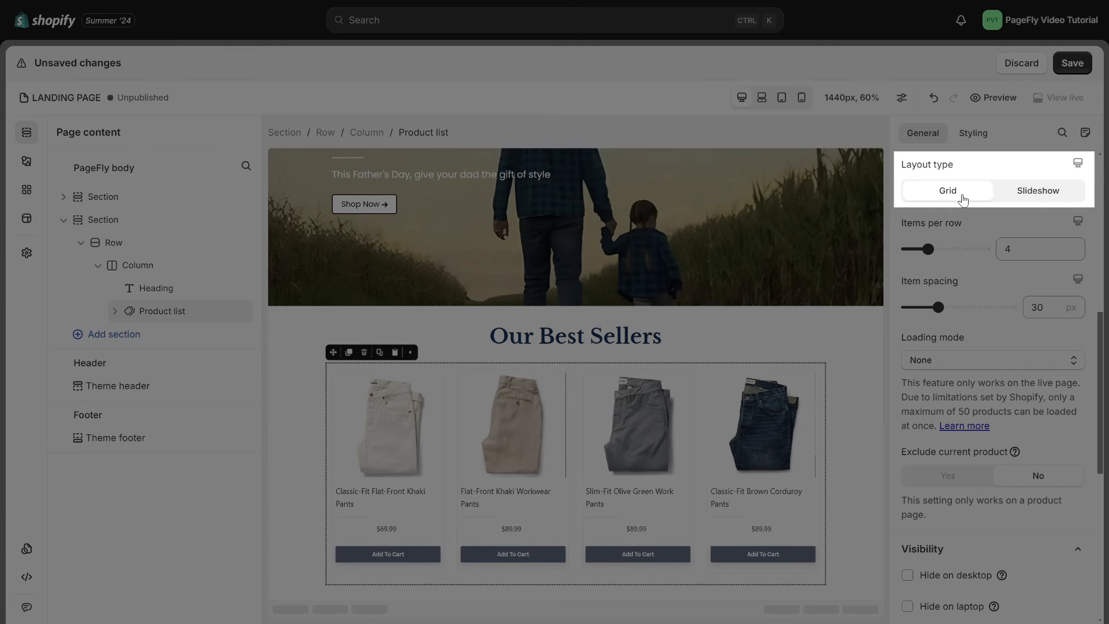
Switch the product list layout to Slideshow with Display partial items set to Yes.
left_click(1037, 190)
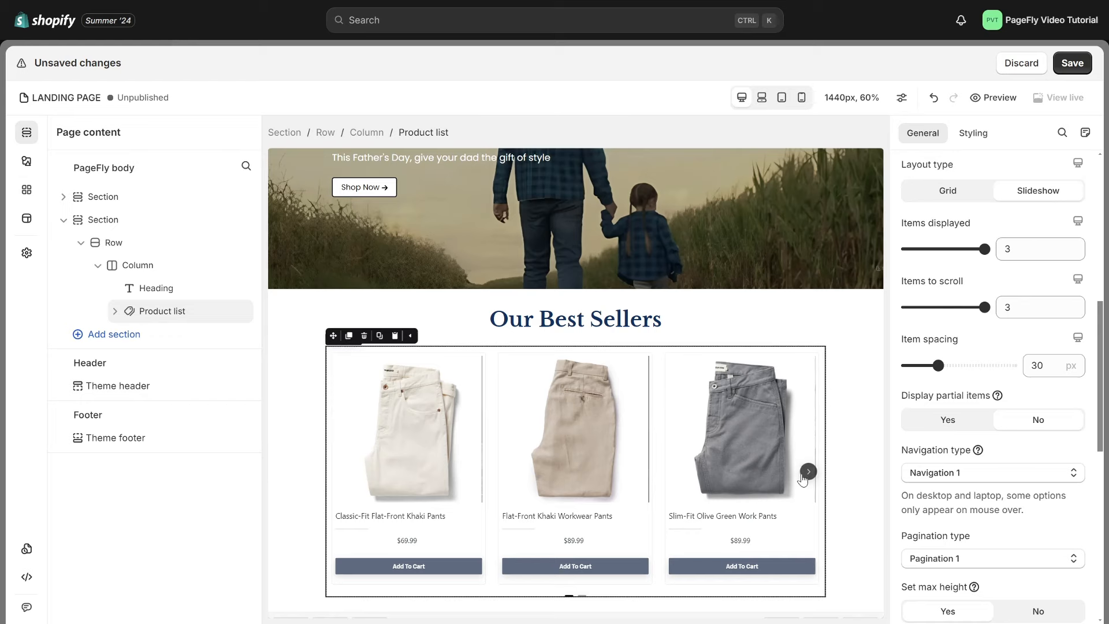
left_click(807, 471)
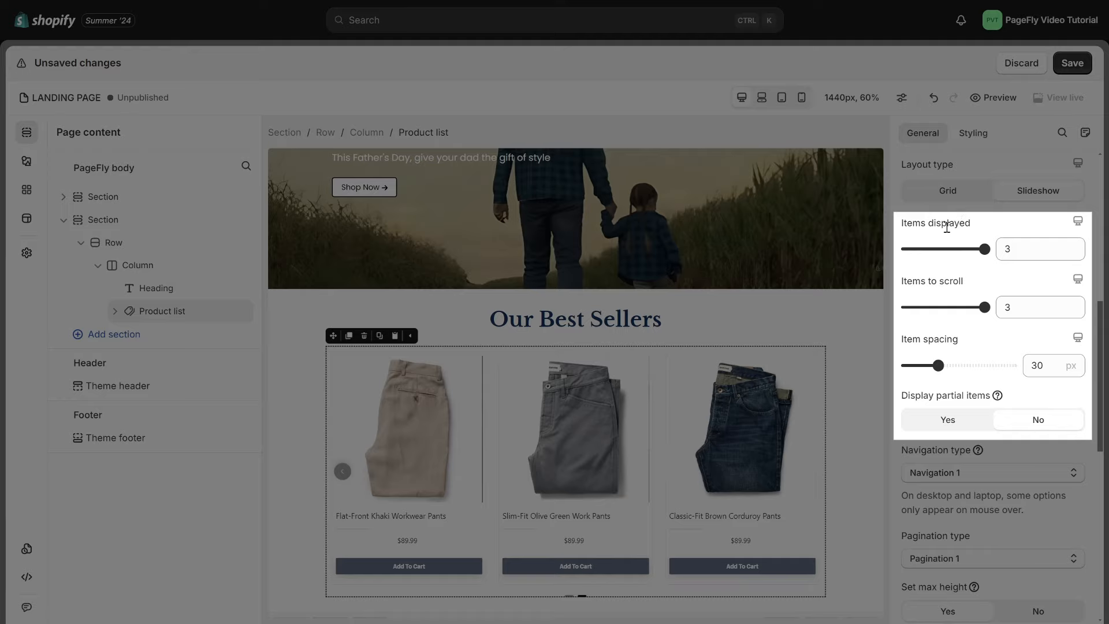
mouse_move(961, 318)
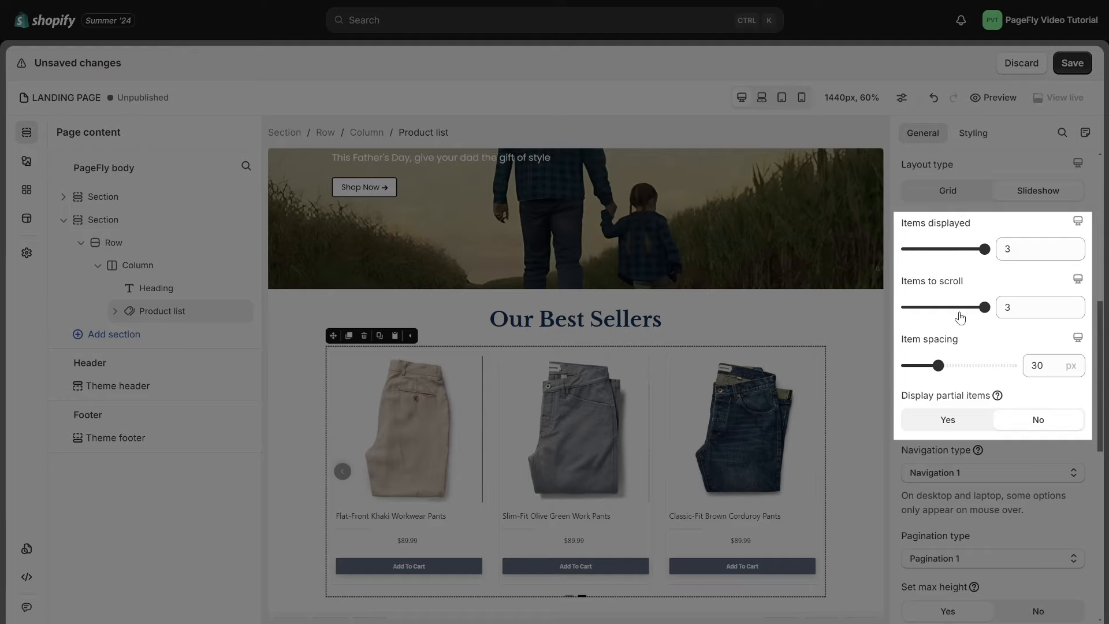
mouse_move(895, 401)
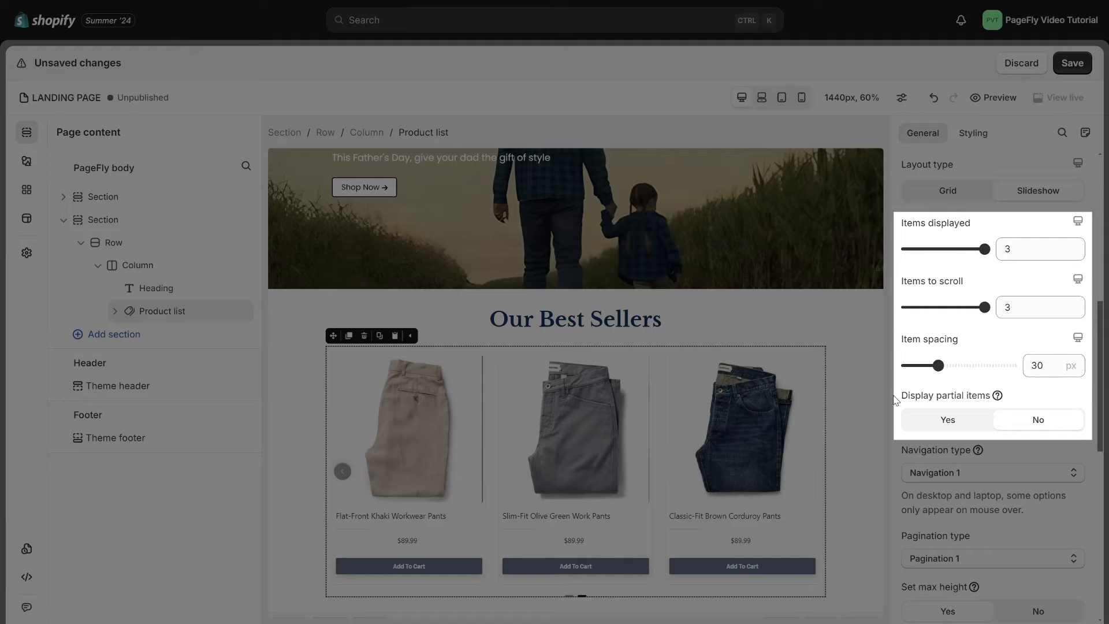
left_click(948, 420)
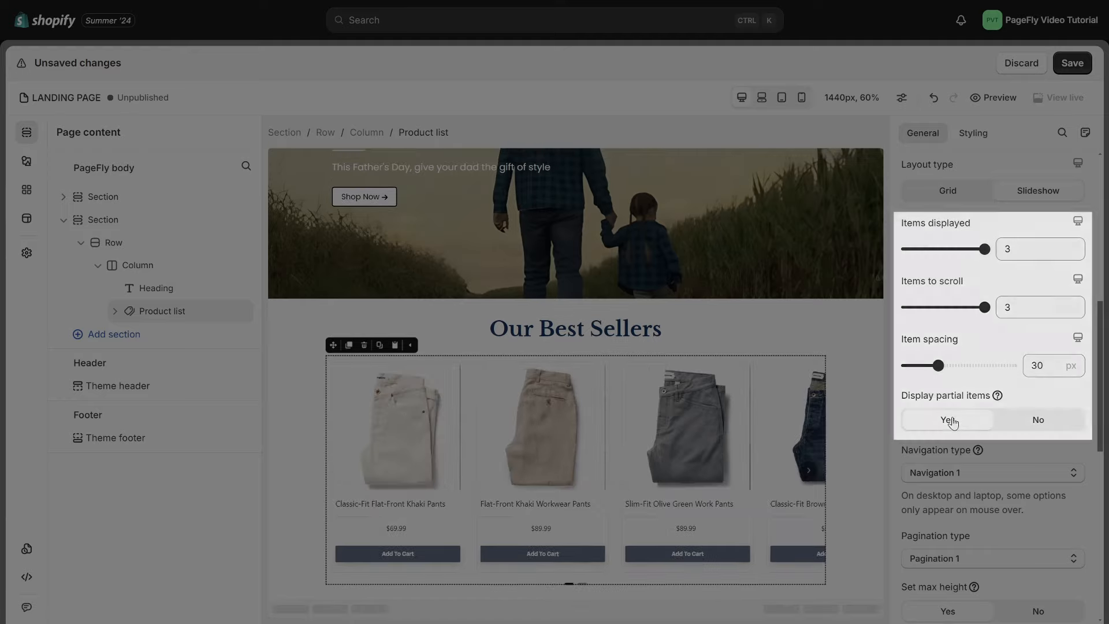
left_click(946, 419)
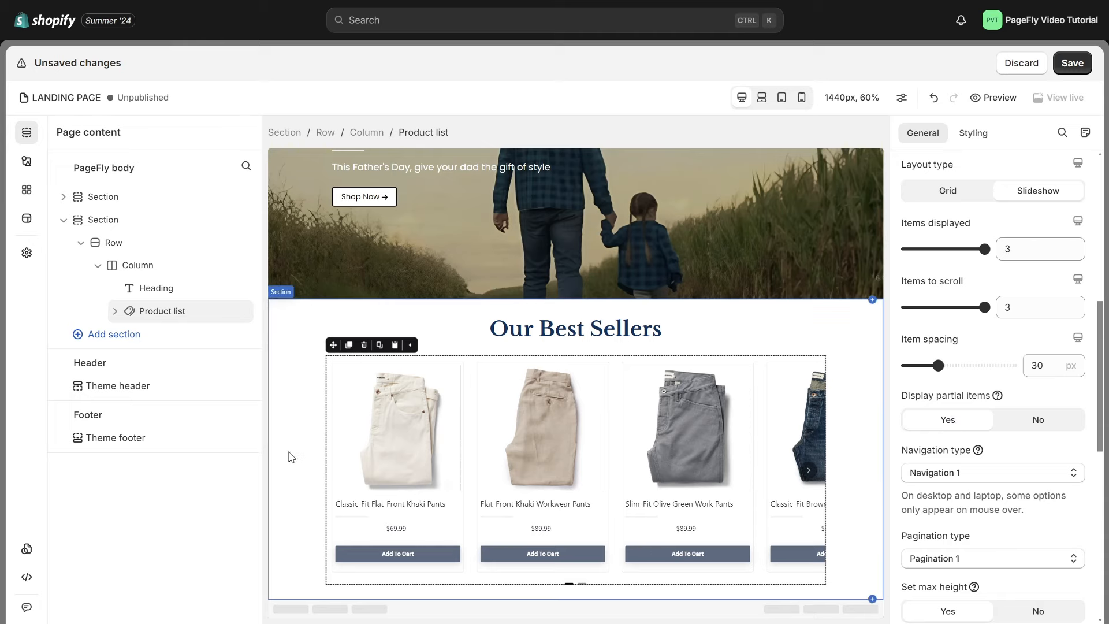
Show the product list's Styling settings for colour, padding, margin and typography.
left_click(973, 133)
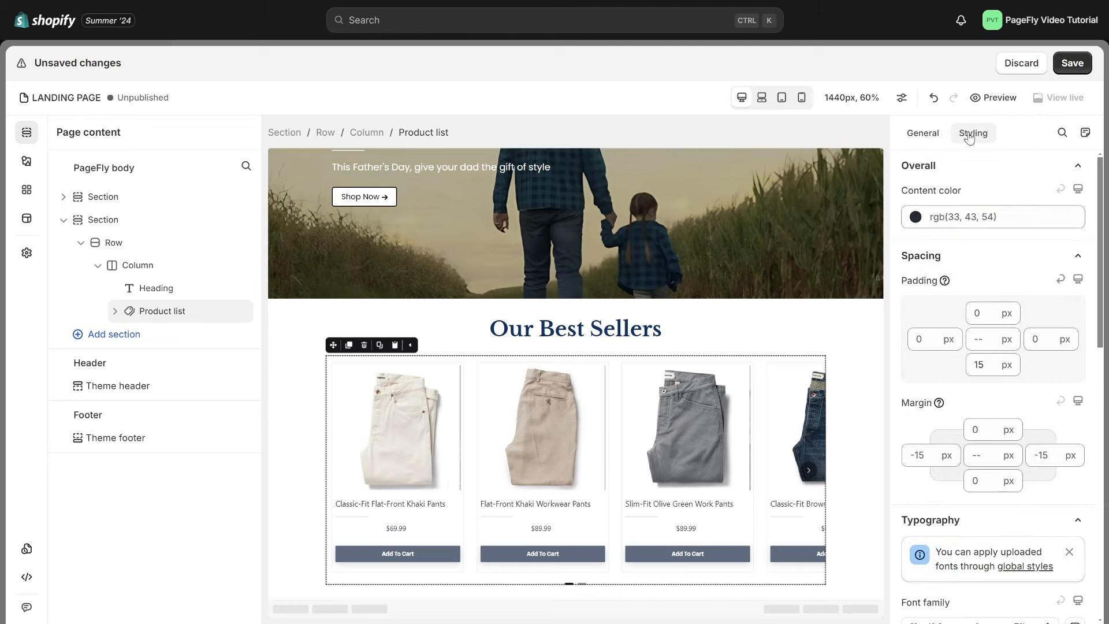
mouse_move(813, 382)
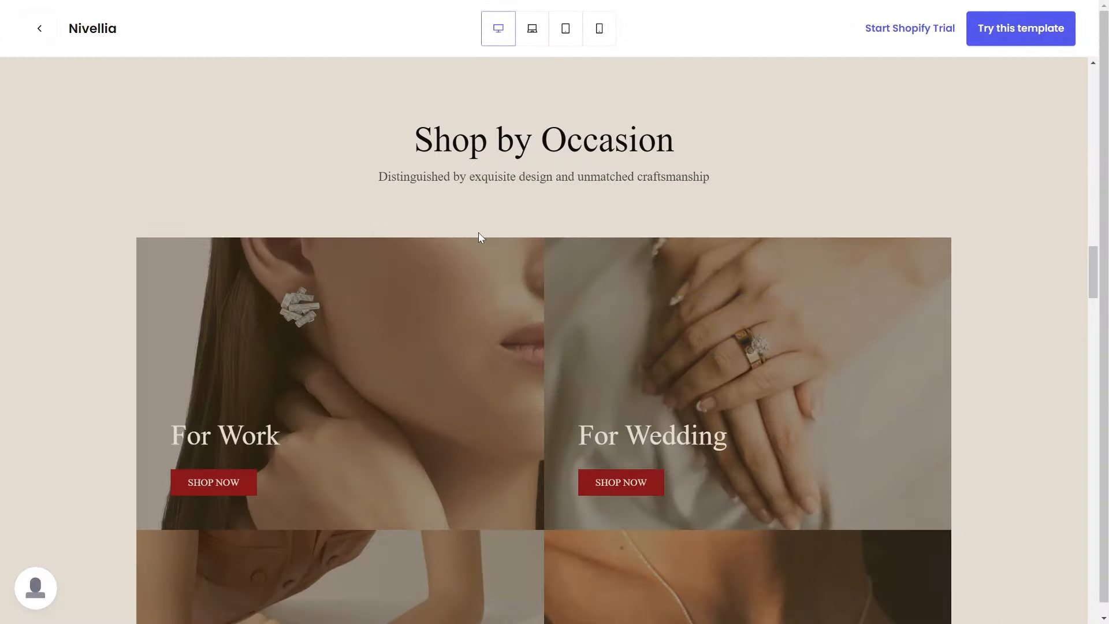
Browse the library of 395 pre-built section templates.
scroll("down", 3)
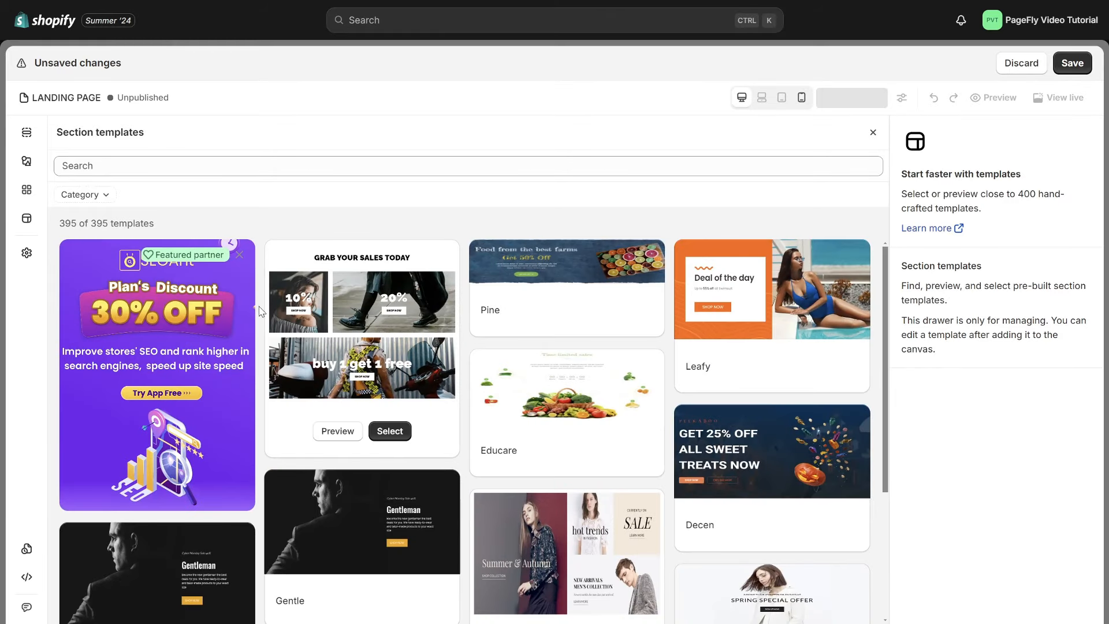
Add the Levie Sales boost template, headed 'FATHER'S DAY SALE!', with a father-and-child photo.
left_click(83, 195)
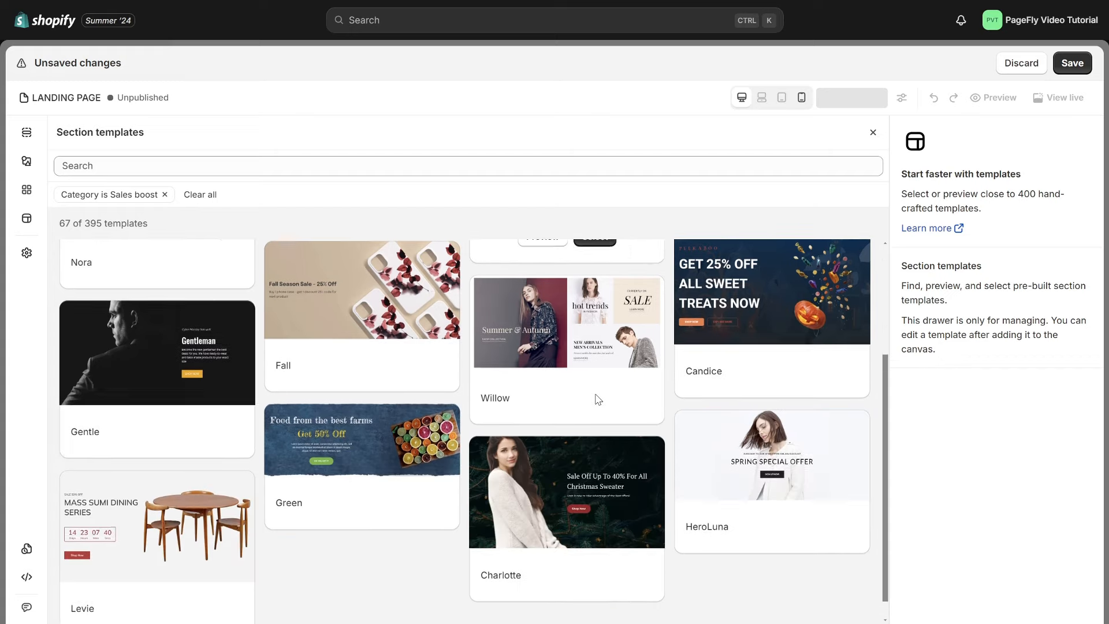
scroll("down", 3)
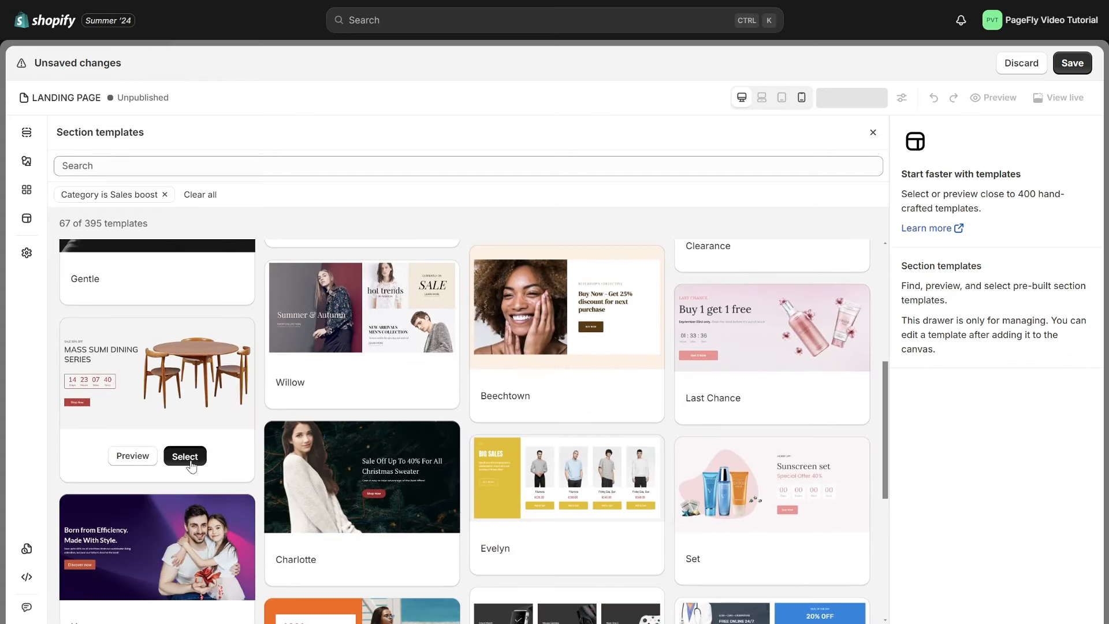
left_click(184, 456)
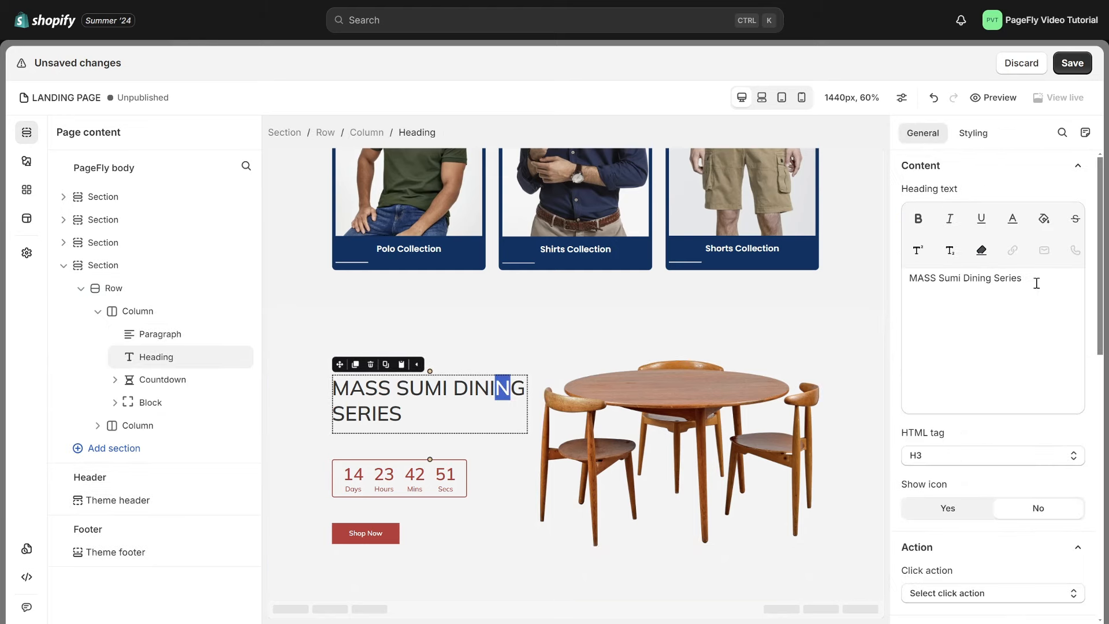
type("FATHER'S DAY SALE!")
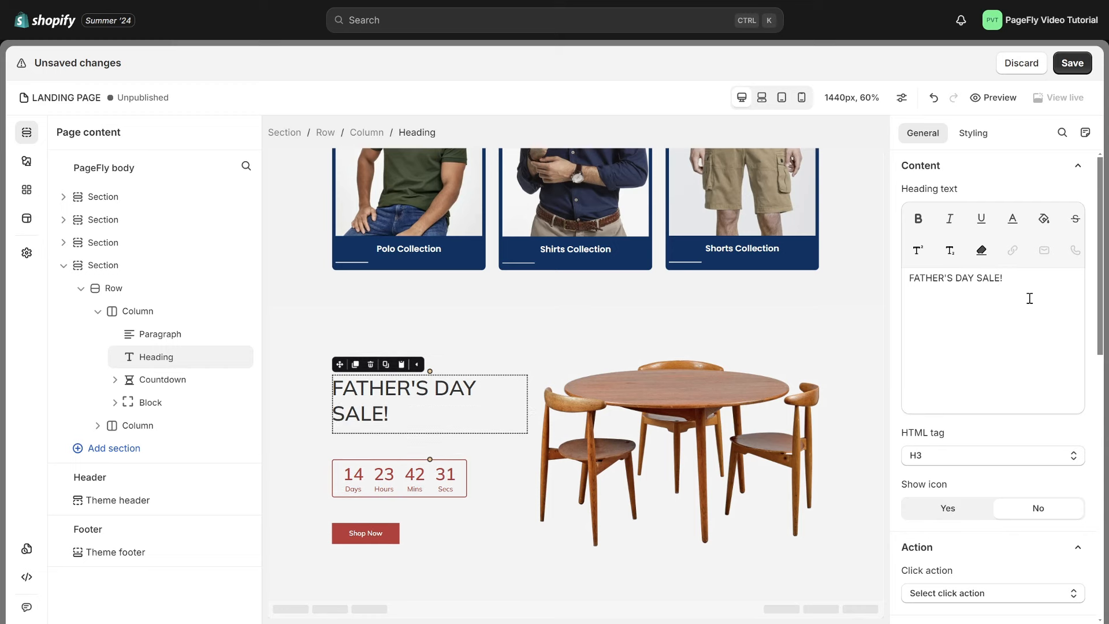
left_click(677, 453)
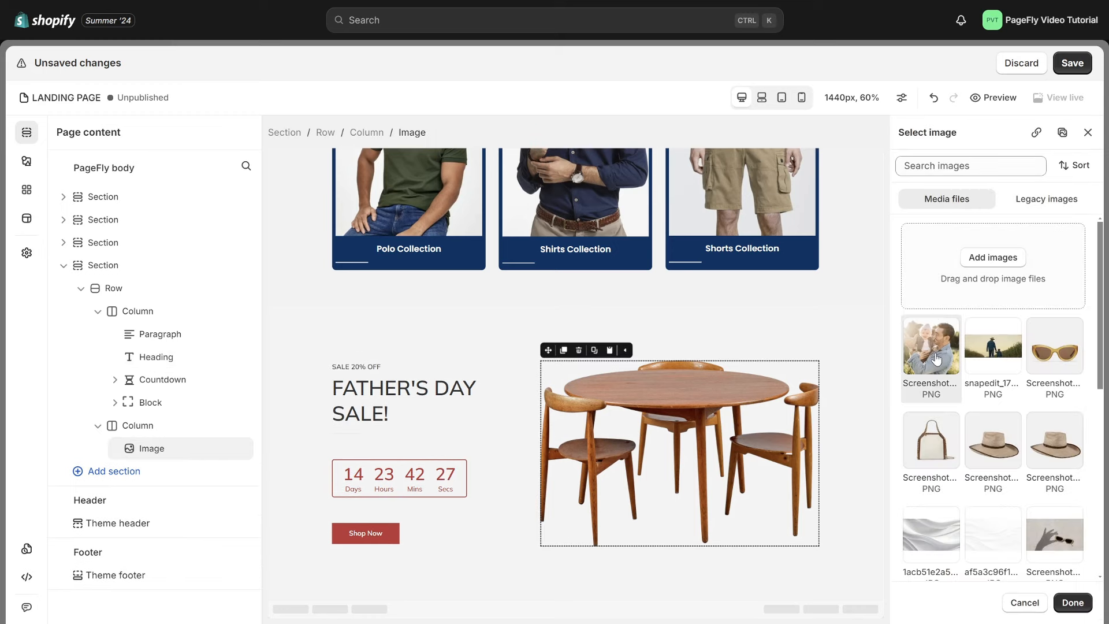
left_click(931, 346)
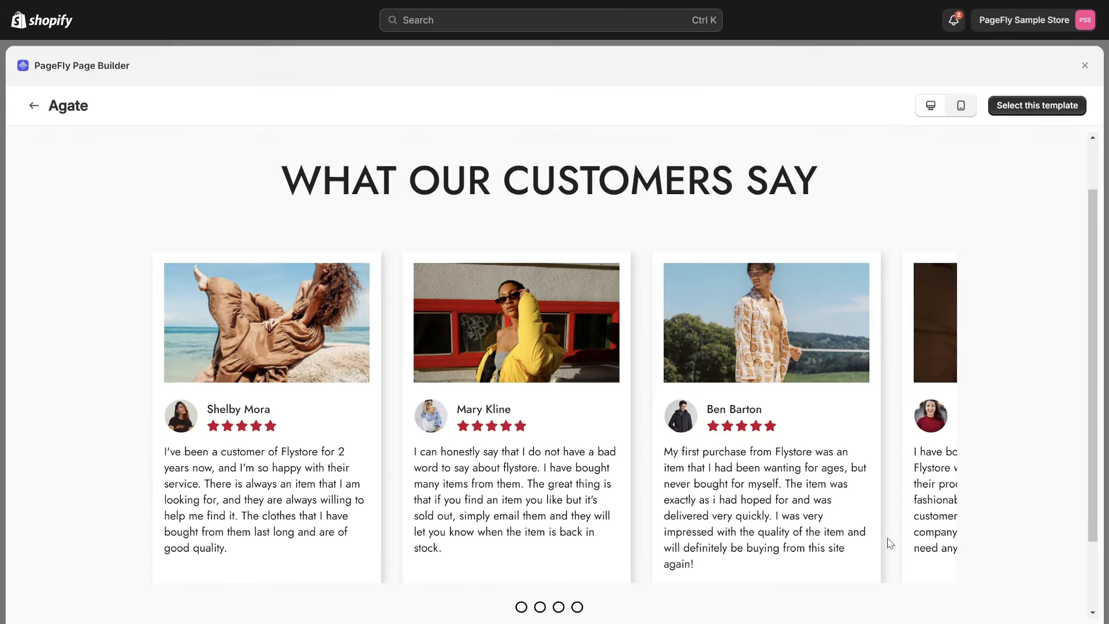
mouse_move(415, 453)
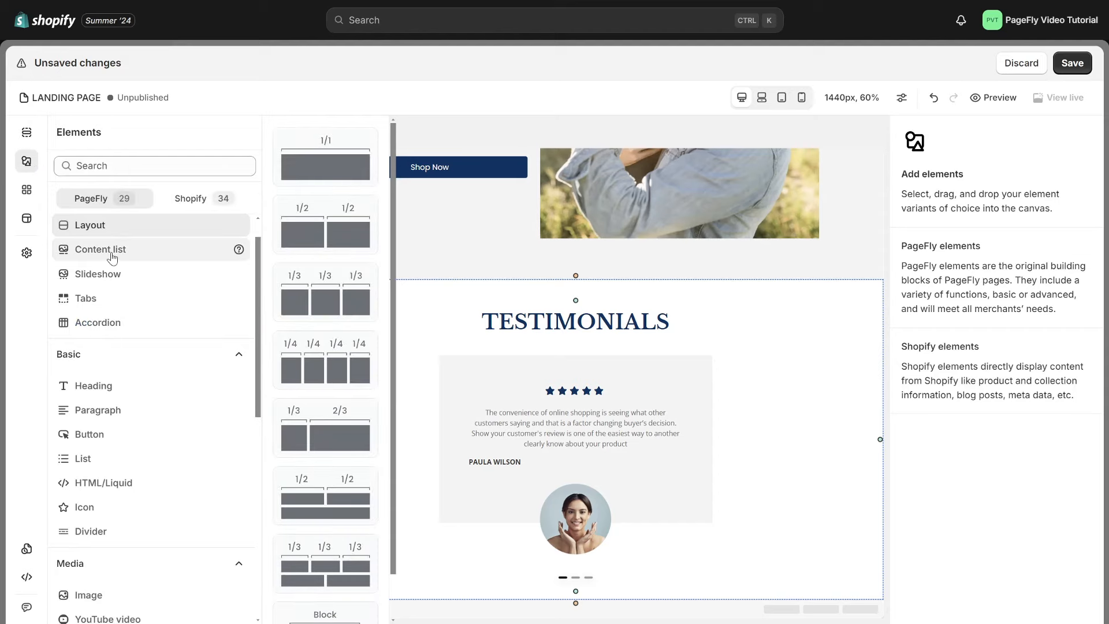
Insert a three-card Content list below the testimonials with 30 px card headings.
left_click(100, 249)
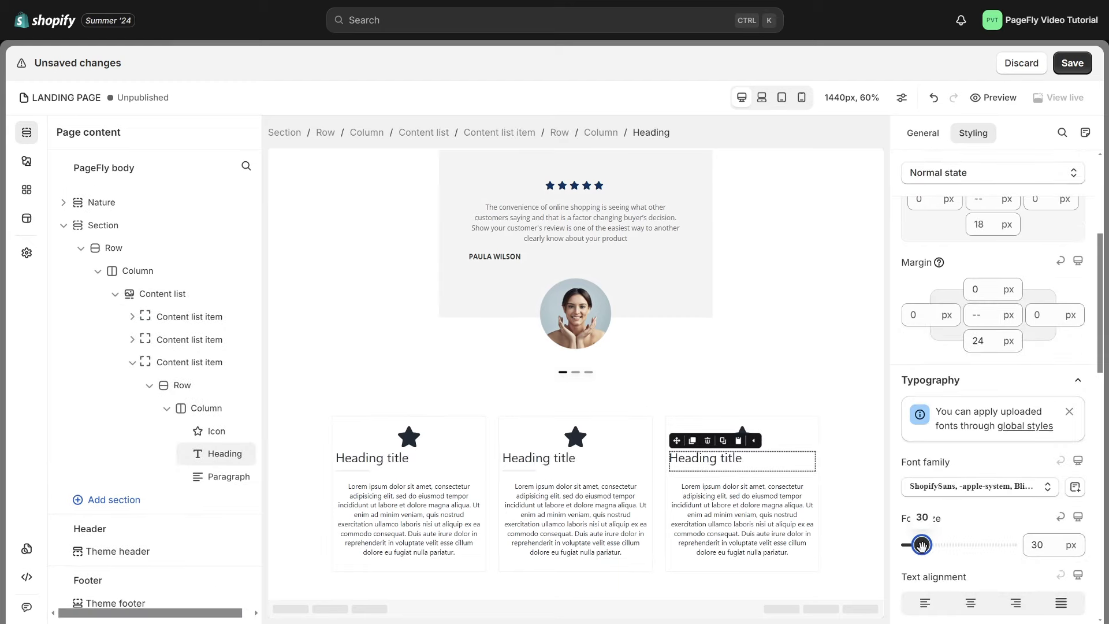
left_click_drag(914, 544, 922, 544)
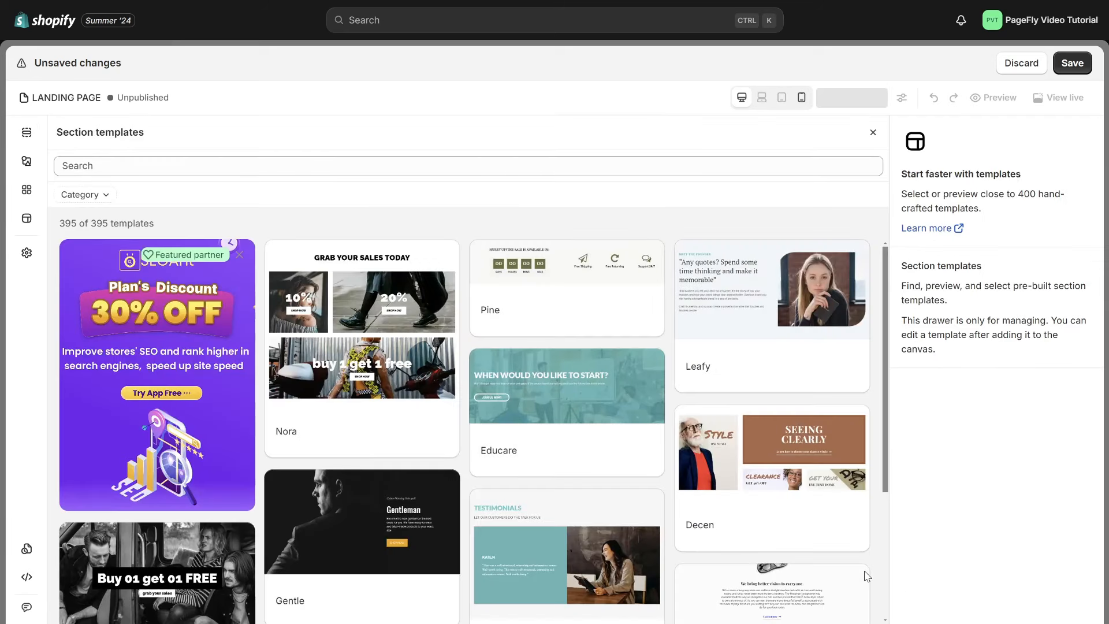
Add the Harmony Trust badge template below the testimonials.
left_click(79, 194)
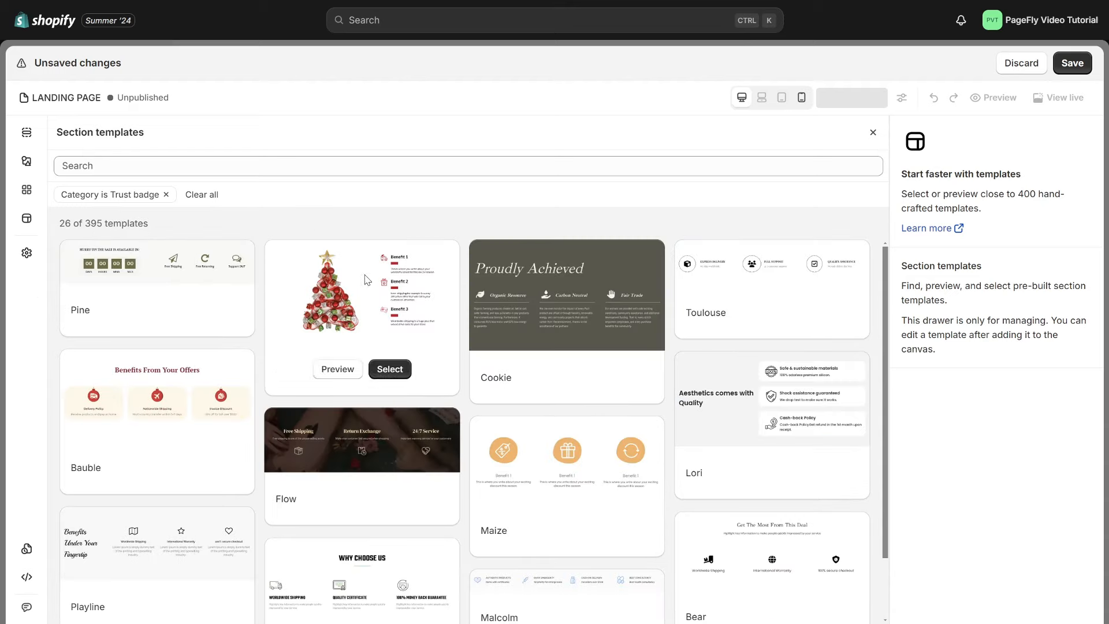
scroll("down", 3)
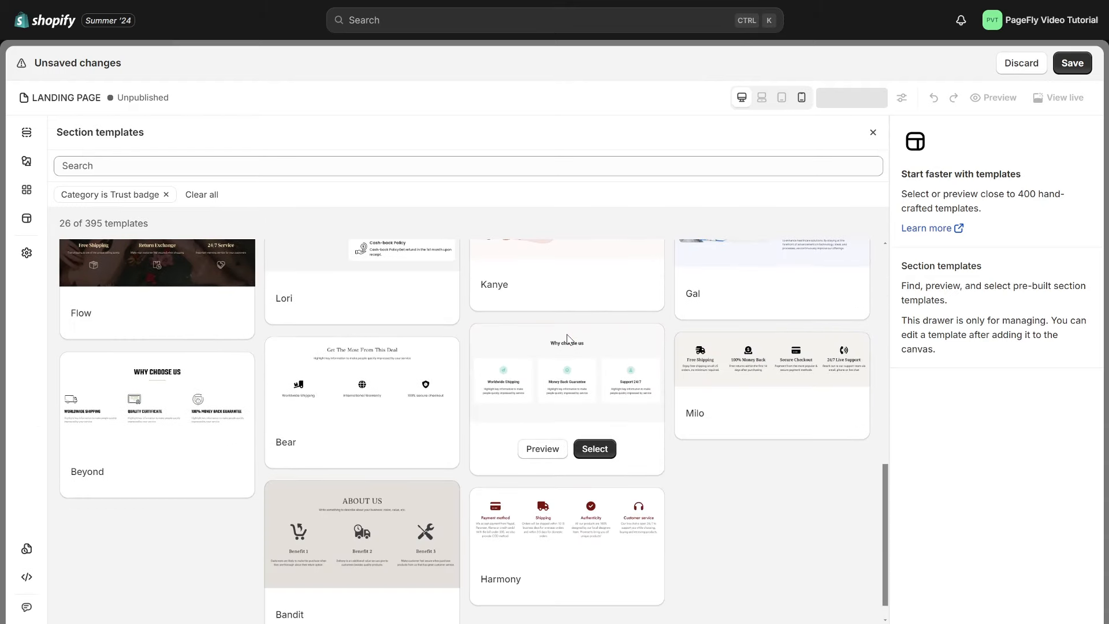
scroll("down", 3)
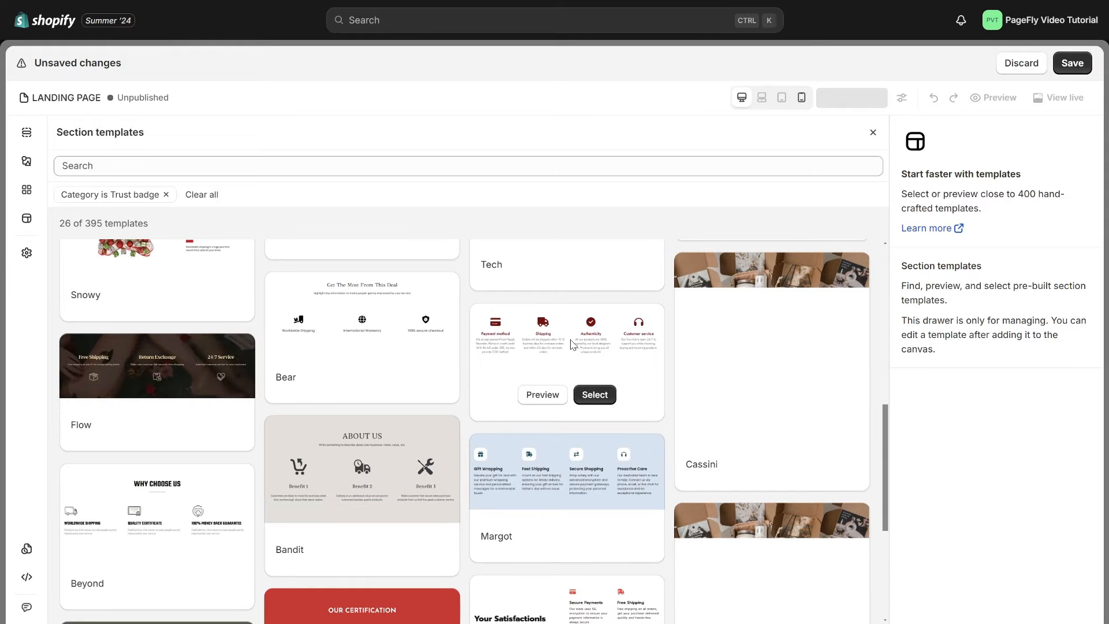
left_click(594, 394)
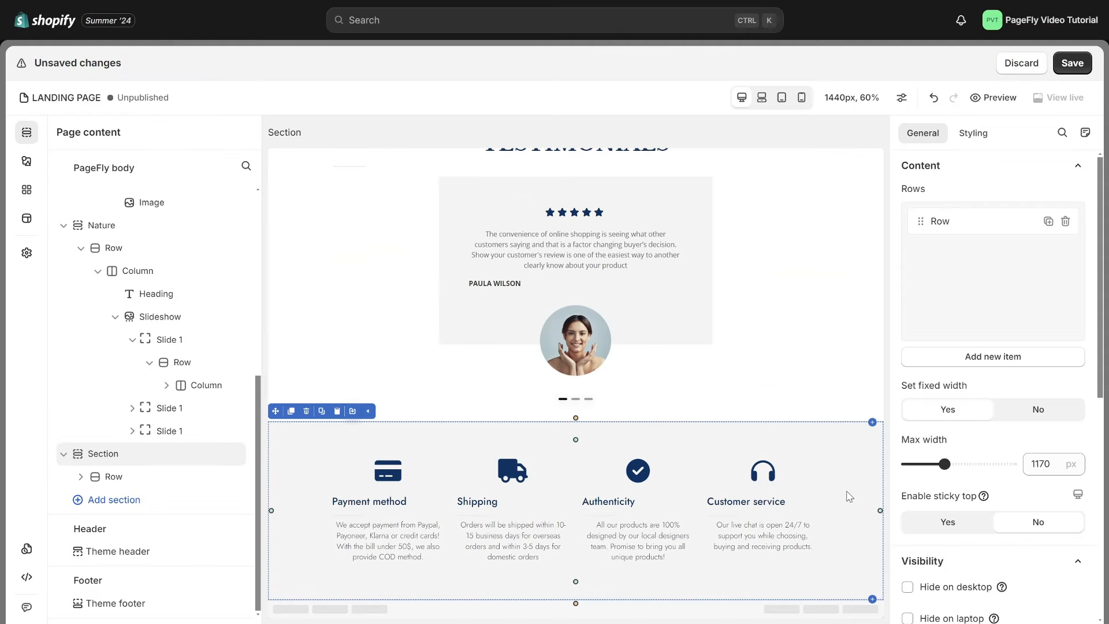
left_click(113, 499)
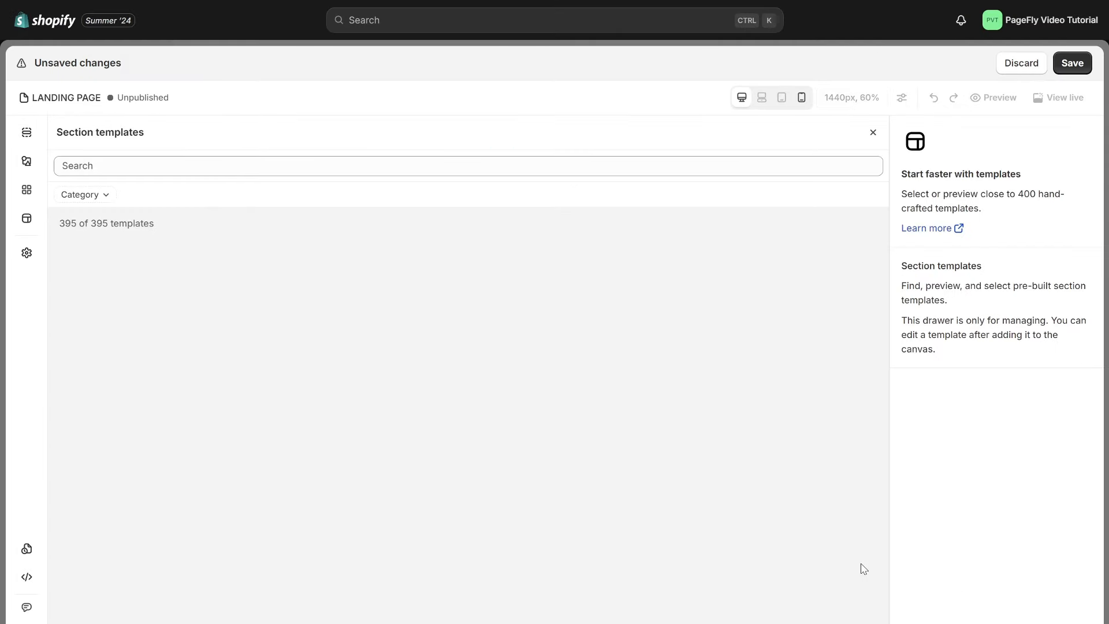
Add the Subscription newsletter template from the Newsletter category, then save the page.
left_click(83, 194)
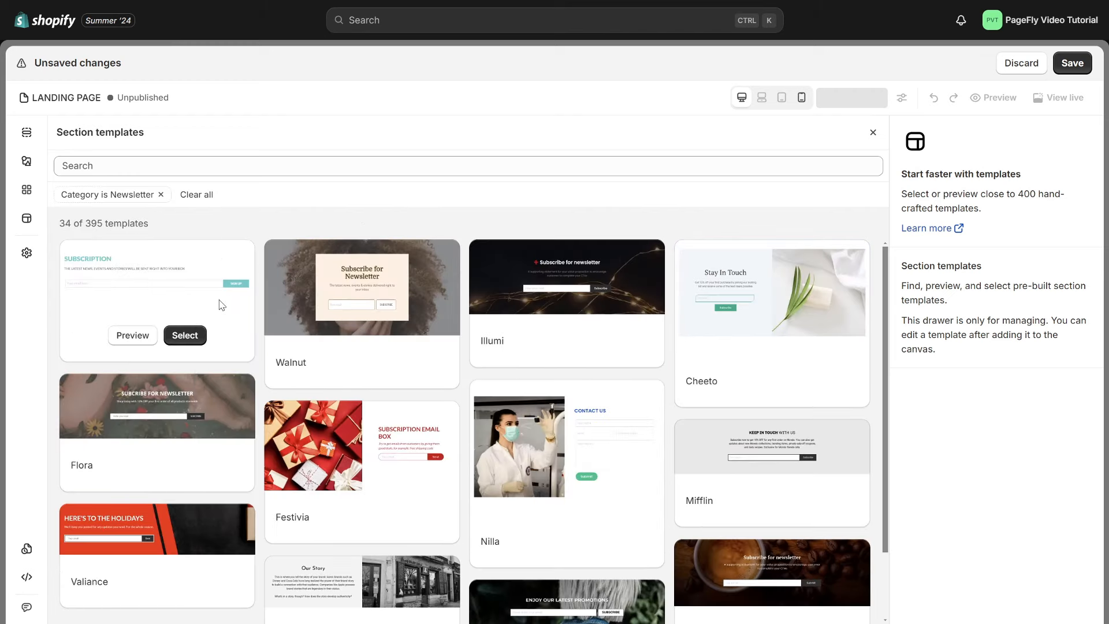
left_click(872, 132)
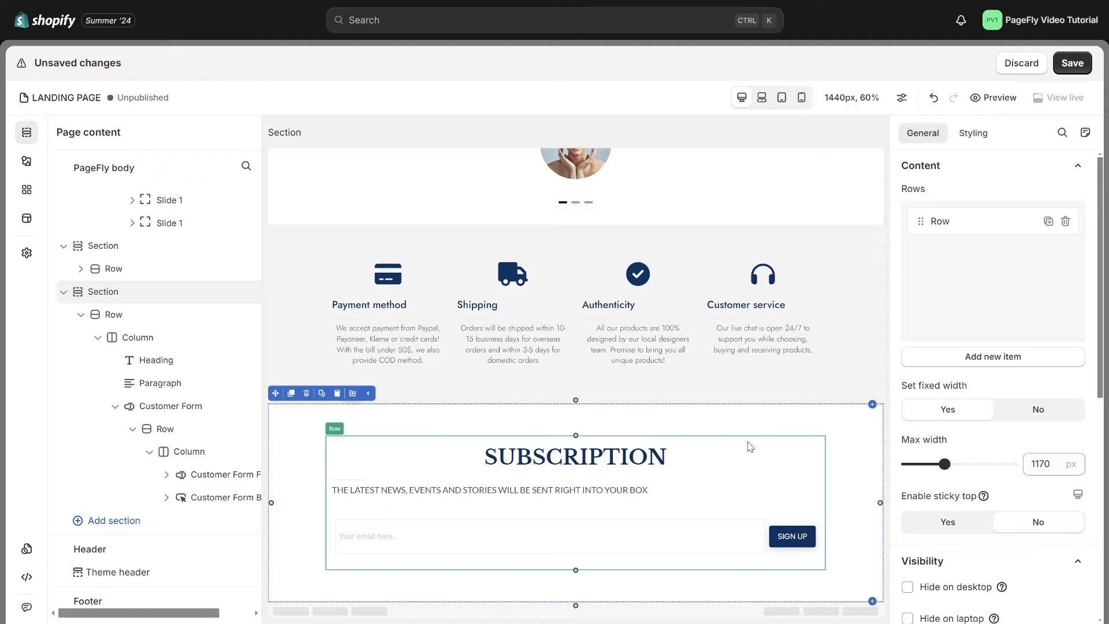
left_click(1072, 63)
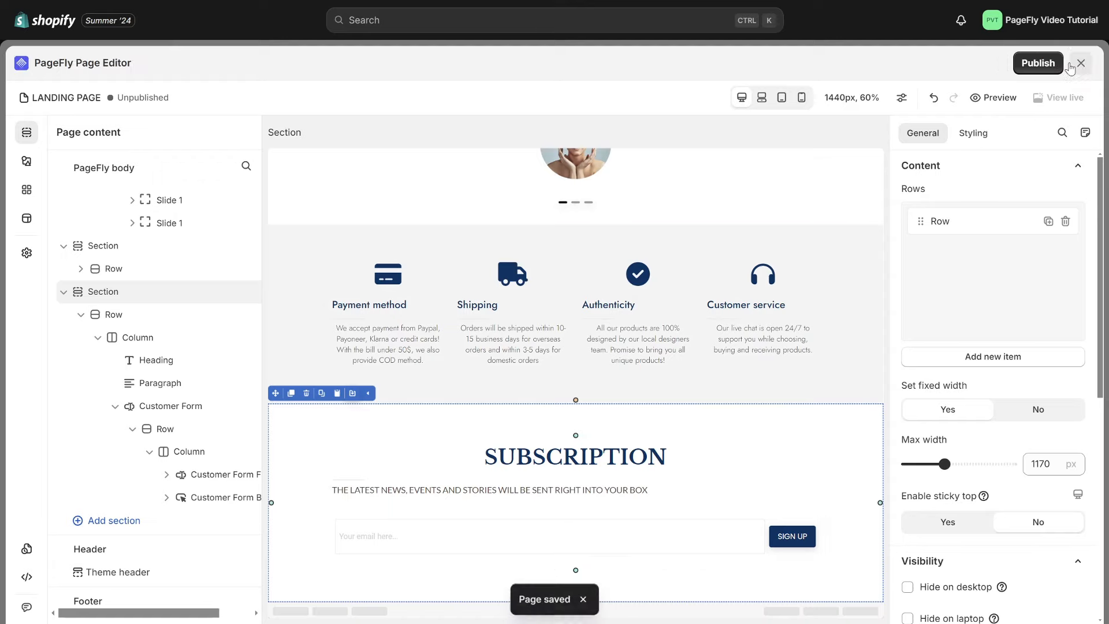
Publish the landing page and scroll through its live storefront version.
left_click(1037, 63)
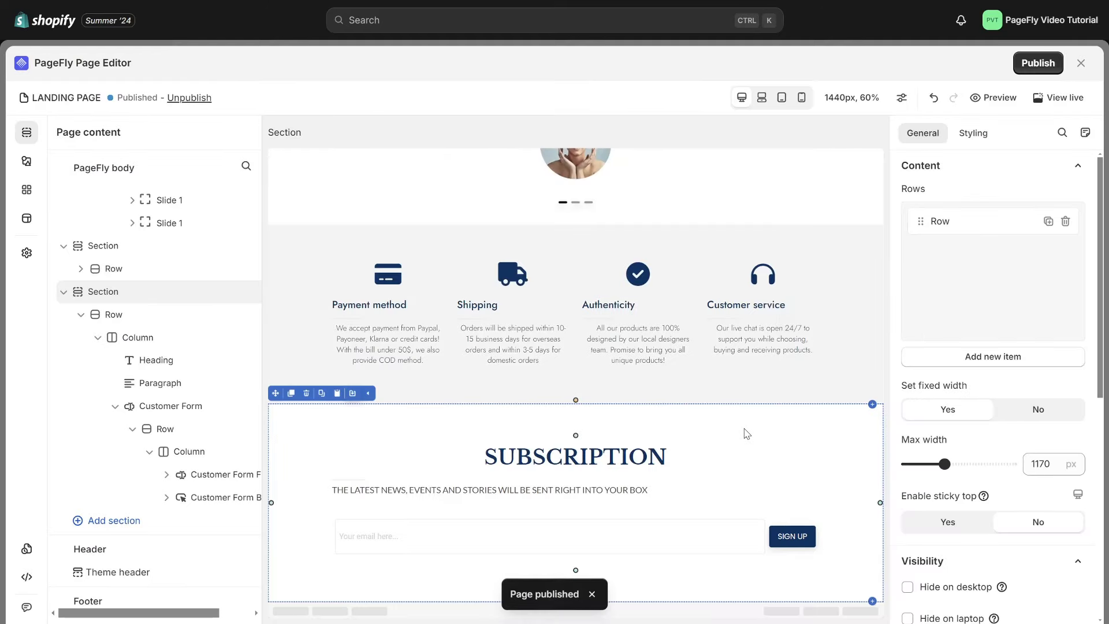
left_click(1064, 97)
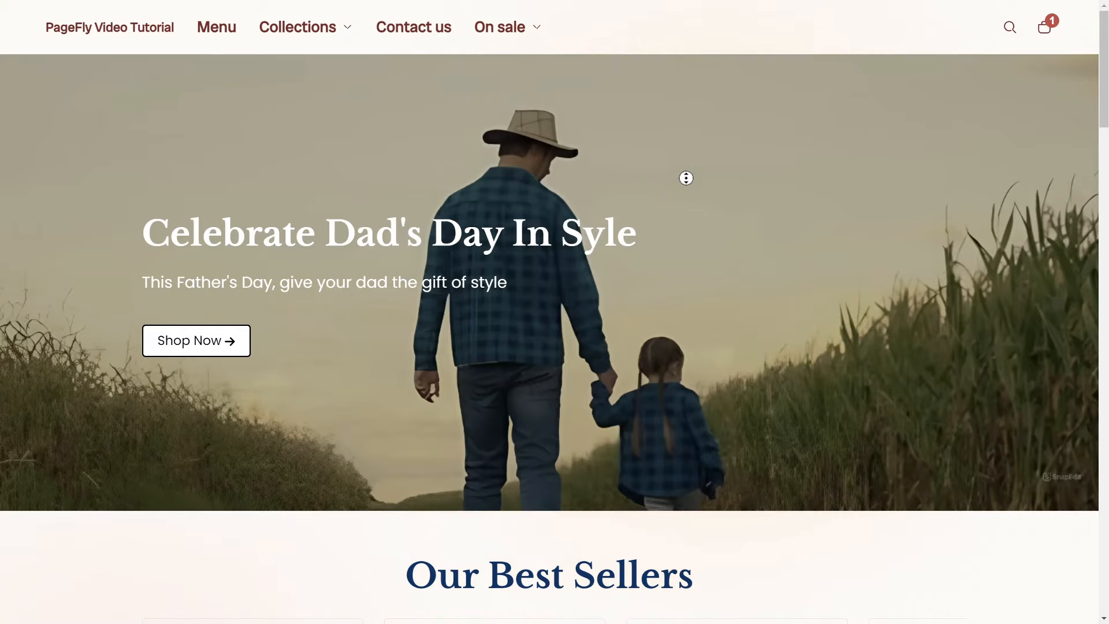
scroll("down", 3)
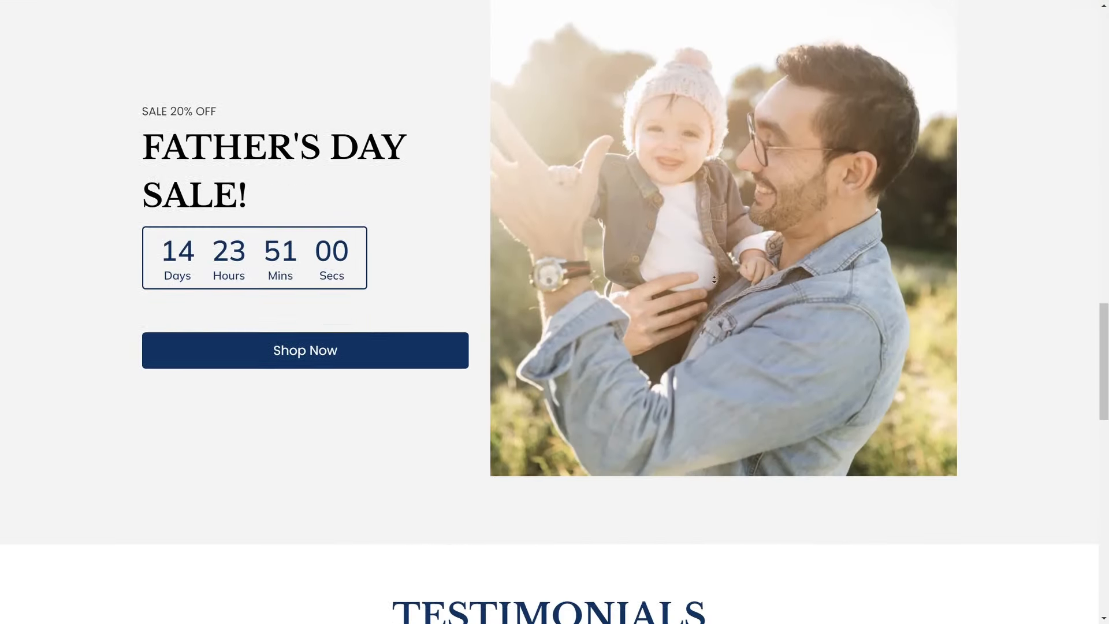
scroll("down", 3)
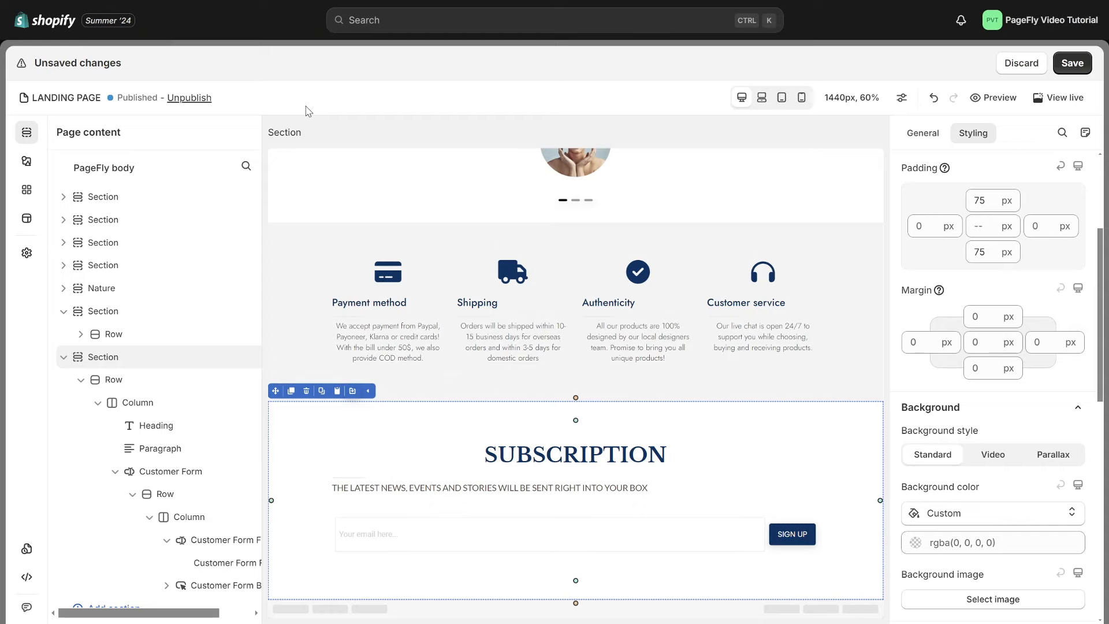
Open the landing page's settings panel in the left sidebar.
left_click(26, 252)
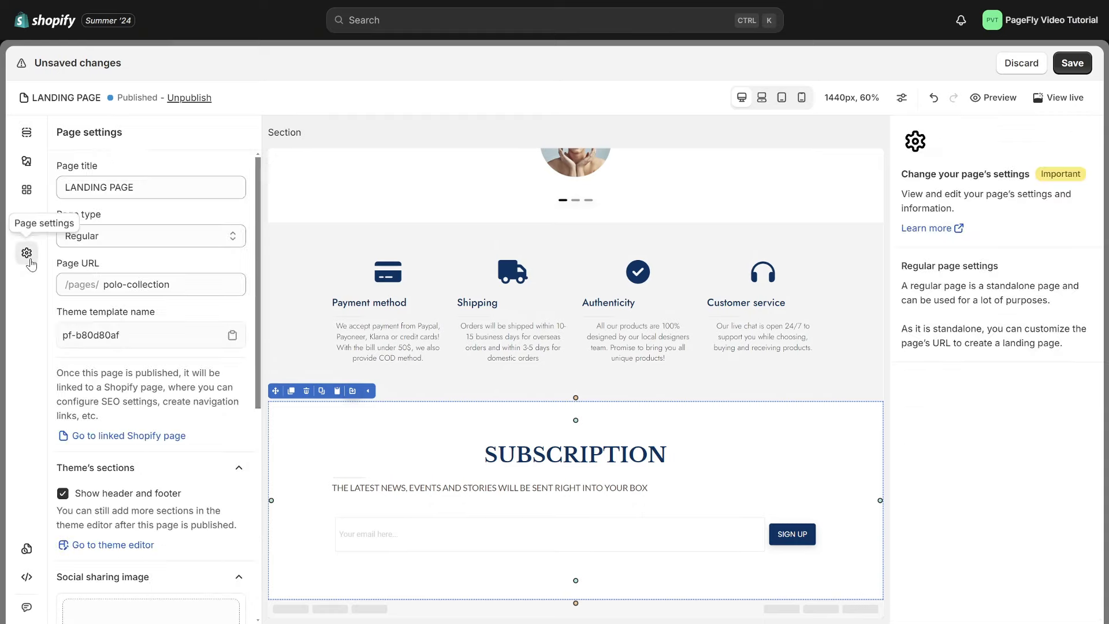
mouse_move(121, 272)
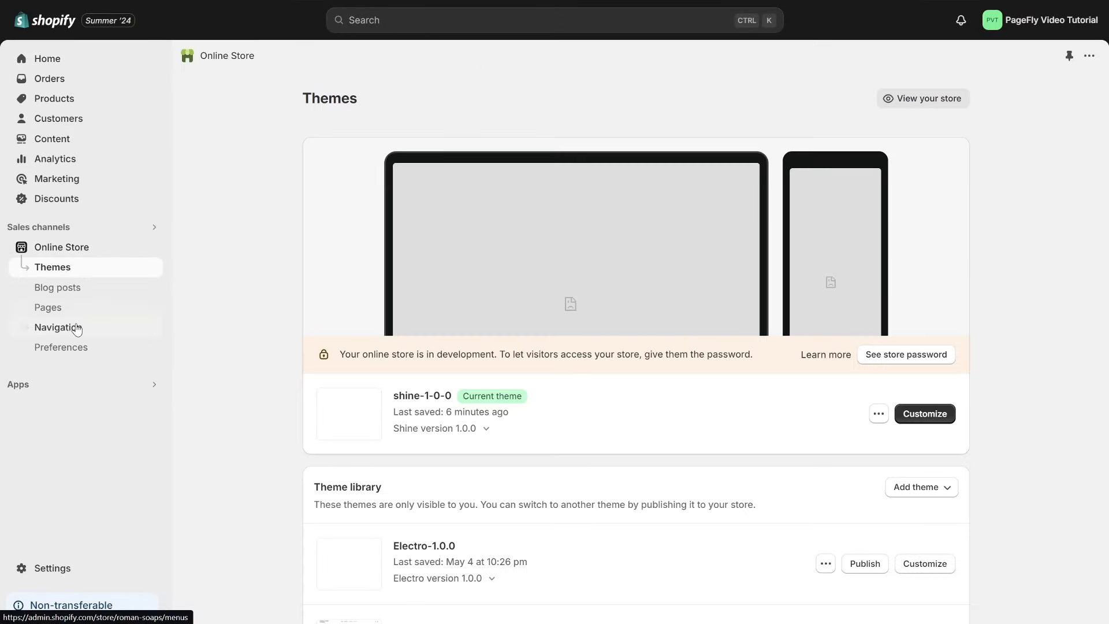
Add a LANDING PAGE item to the Main menu and check it on the storefront.
left_click(58, 327)
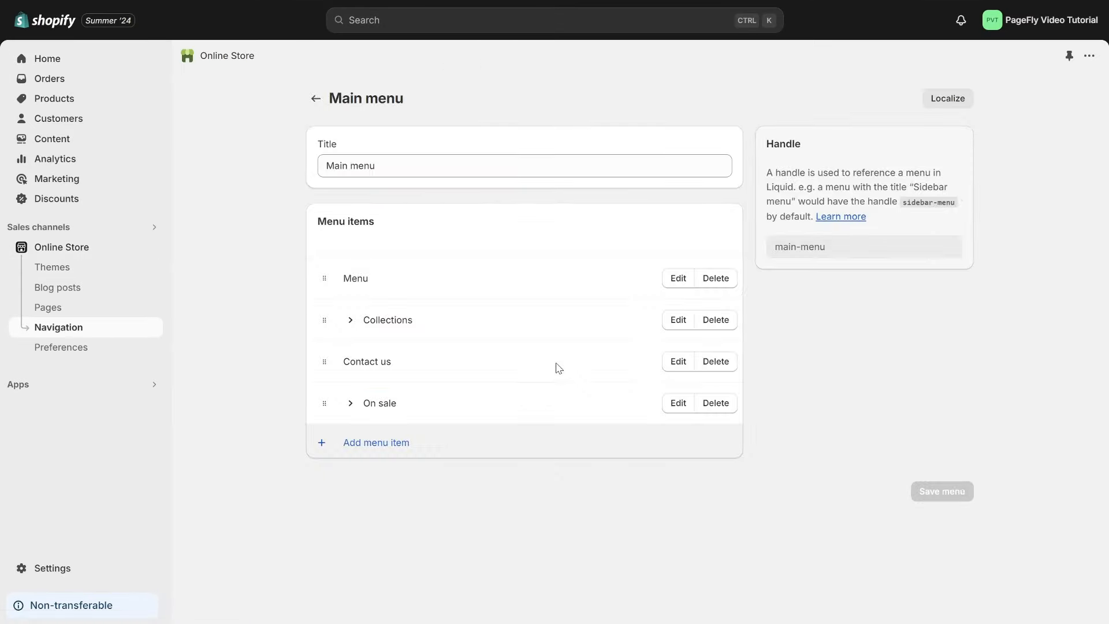
left_click(376, 441)
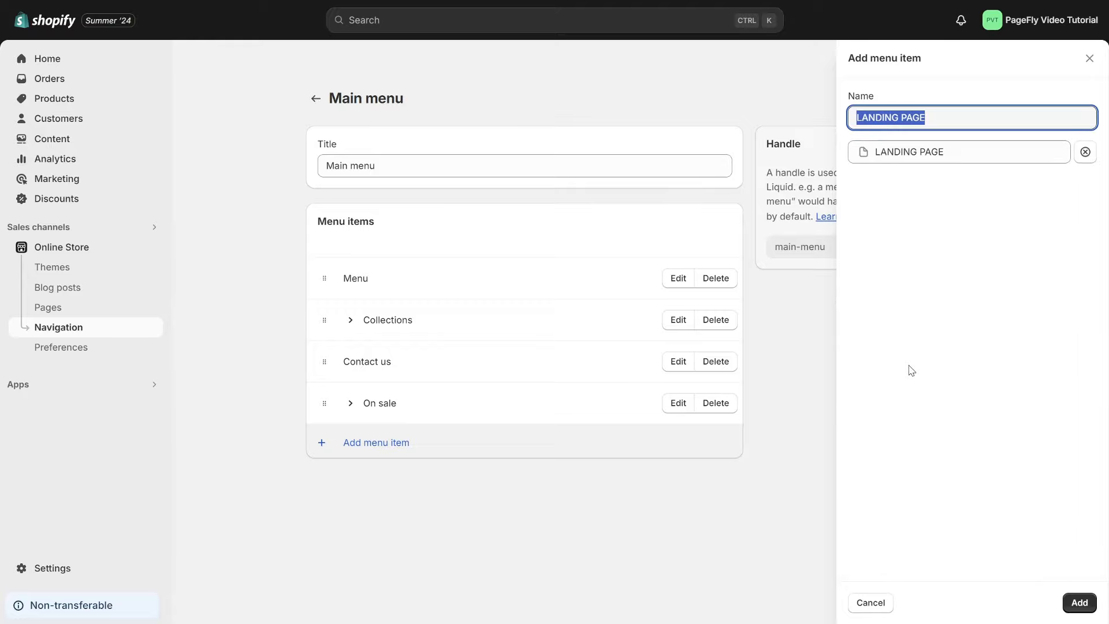
left_click(1077, 602)
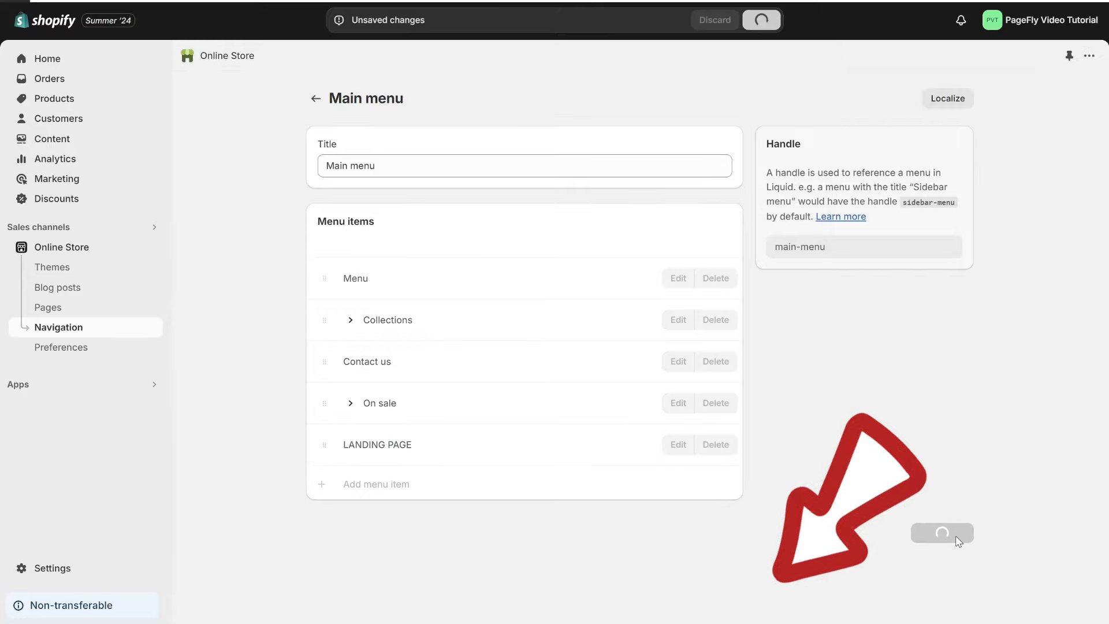
left_click(941, 532)
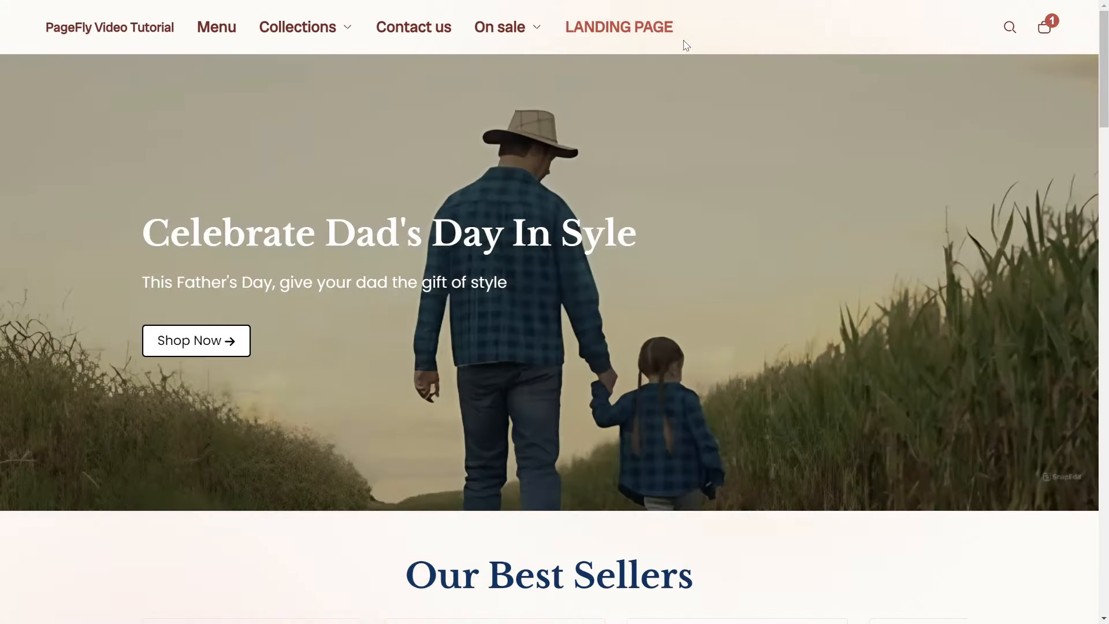